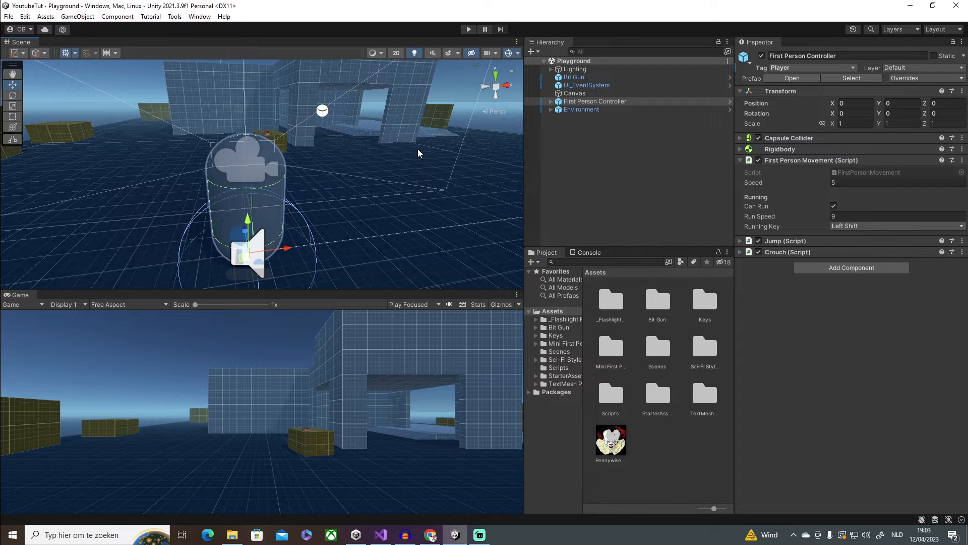
Import the Pennywise clown face texture as a Sprite (2D and UI) and apply, then select Canvas
left_click(610, 441)
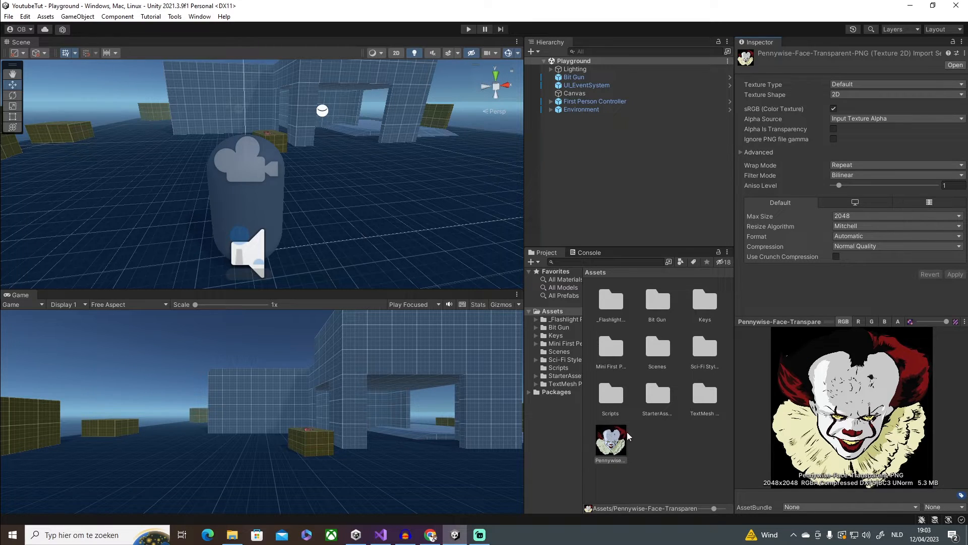
mouse_move(634, 451)
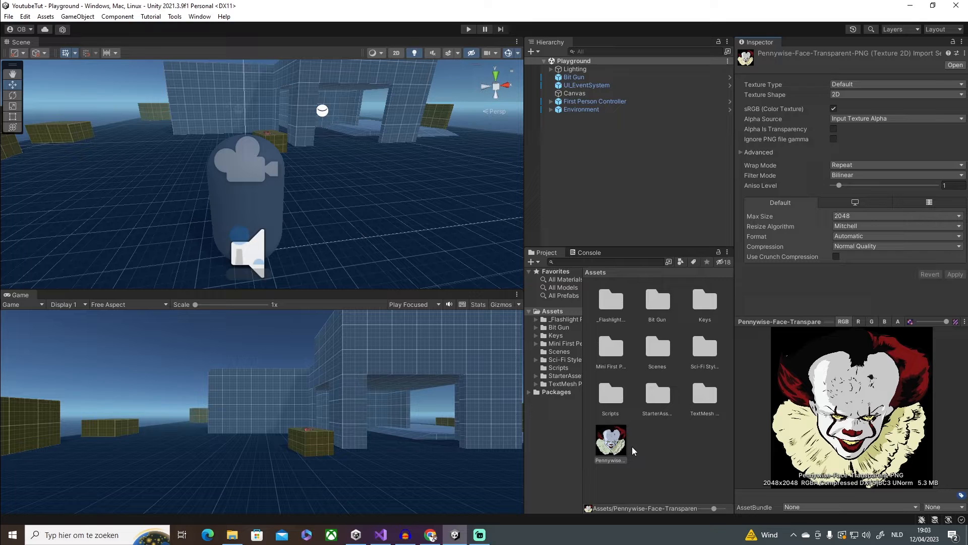
mouse_move(629, 445)
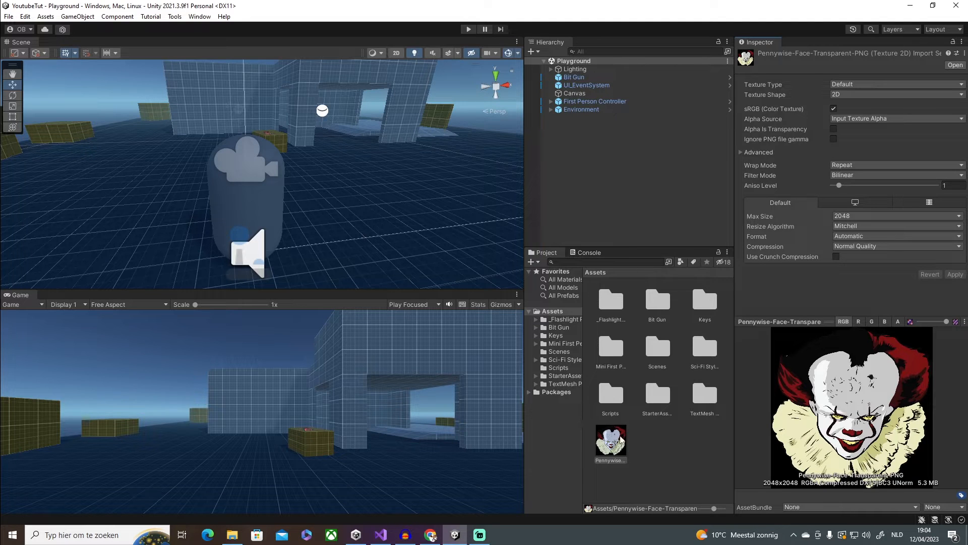
mouse_move(661, 457)
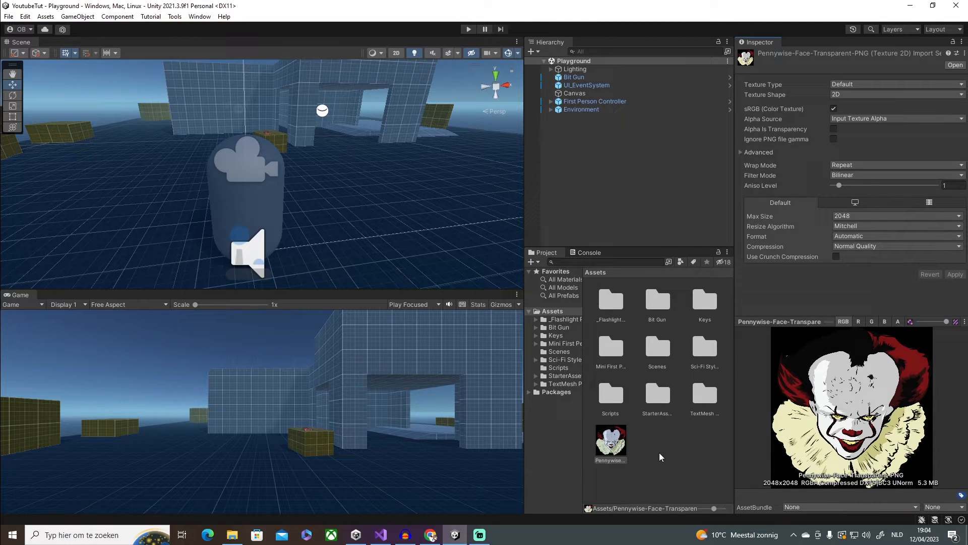
mouse_move(650, 405)
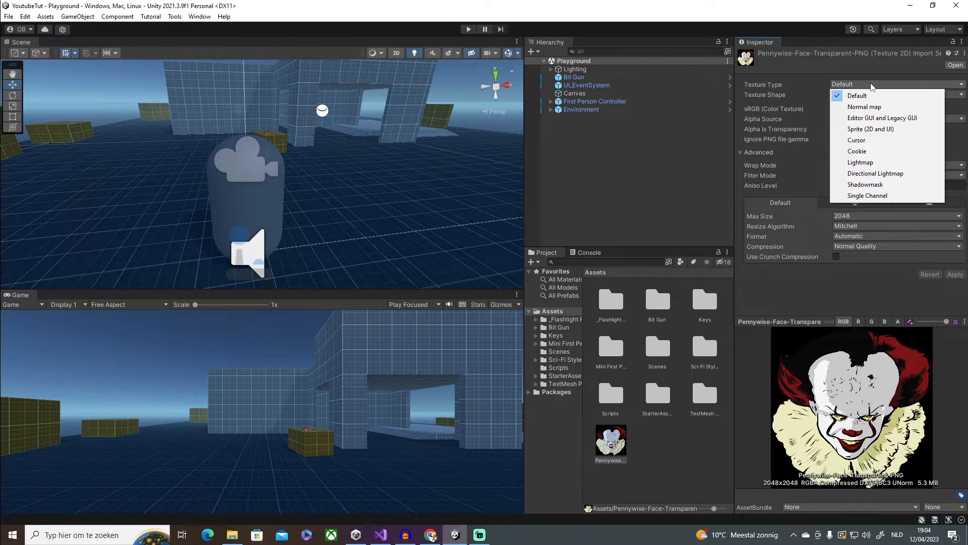
mouse_move(870, 128)
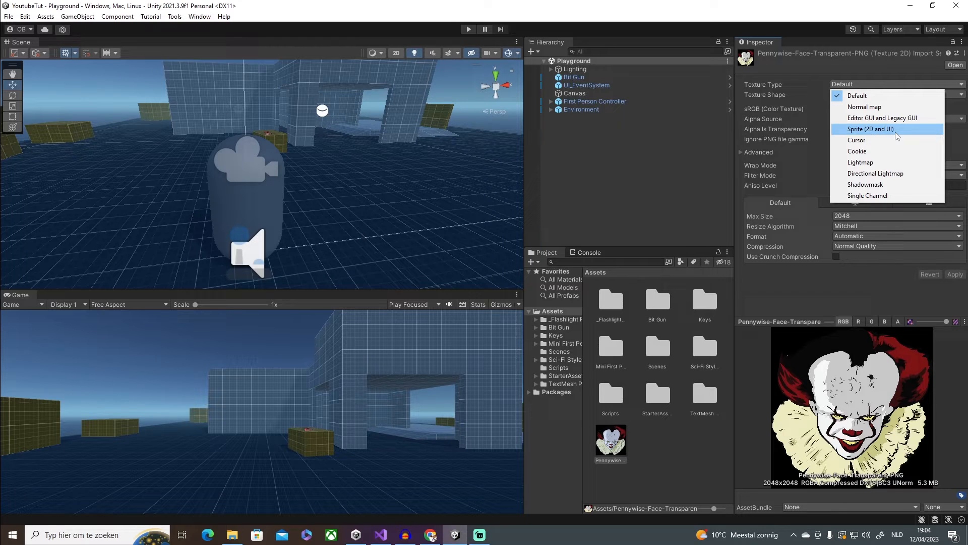
left_click(871, 129)
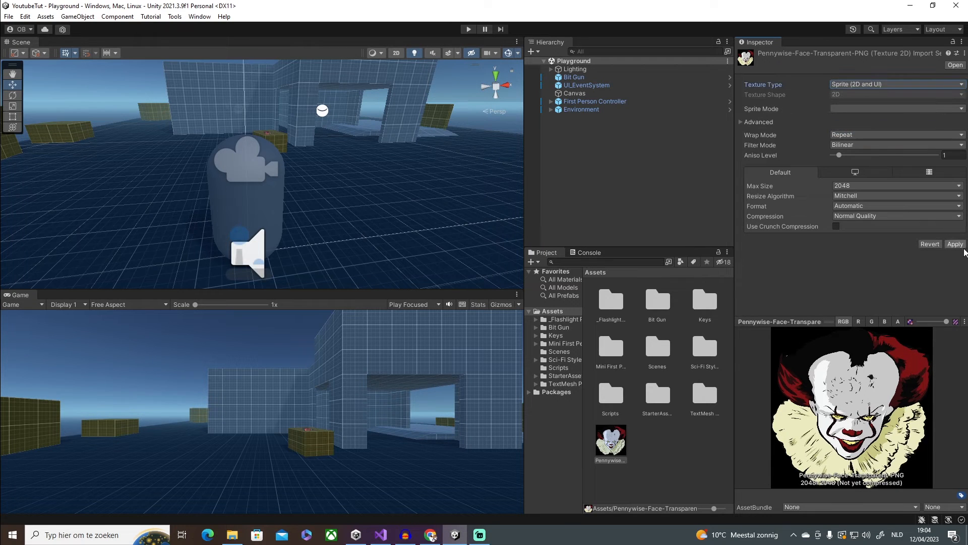
left_click(955, 243)
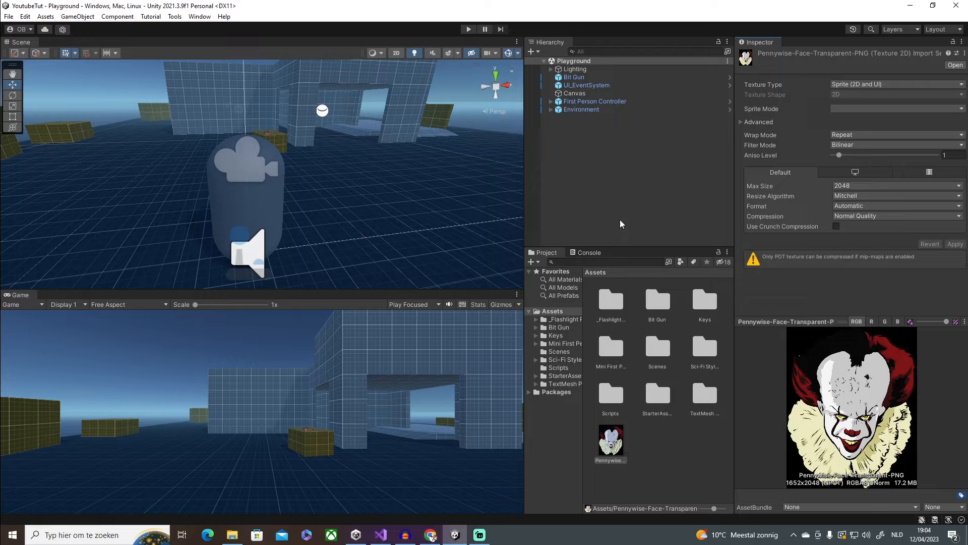
left_click(574, 92)
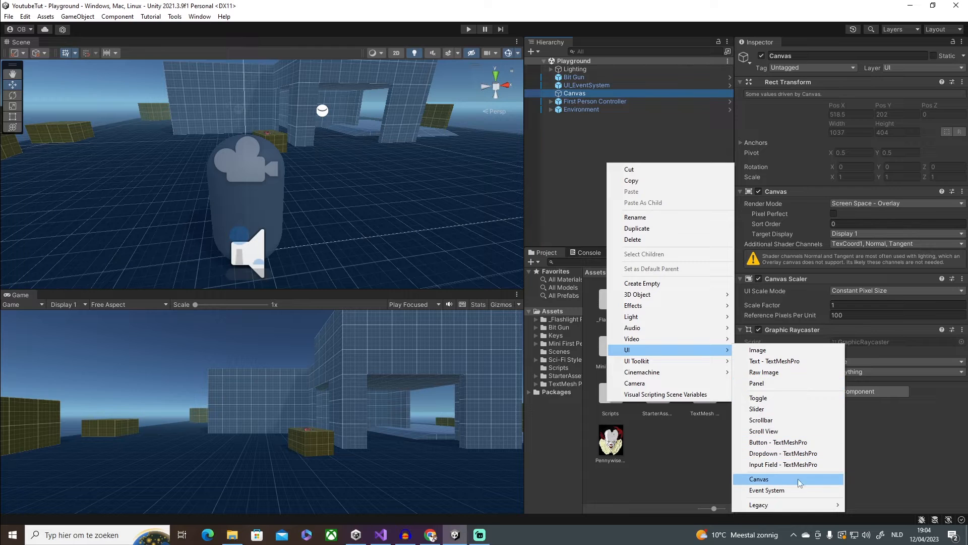
Create a UI Image named JumpScareImg under Canvas with the Pennywise sprite as source, viewed in 2D
left_click(758, 478)
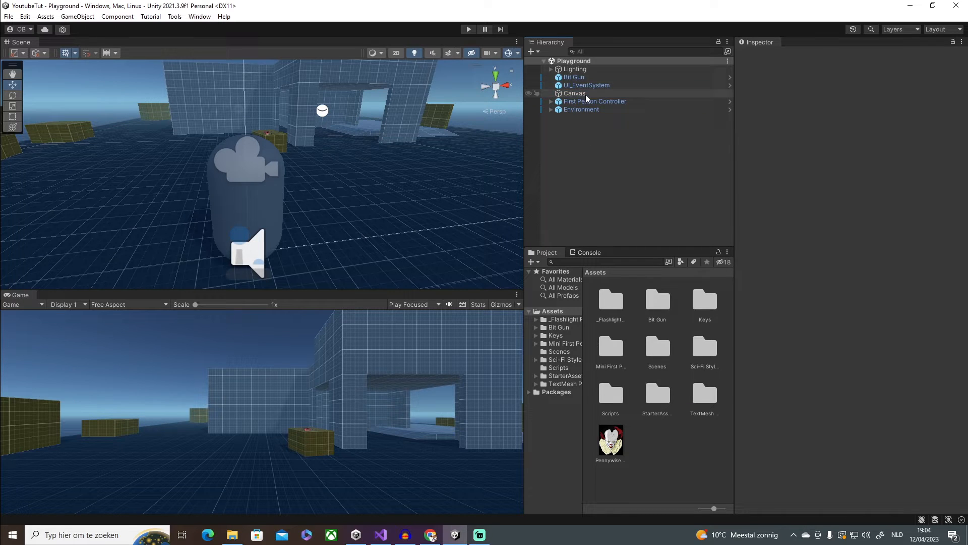
right_click(574, 93)
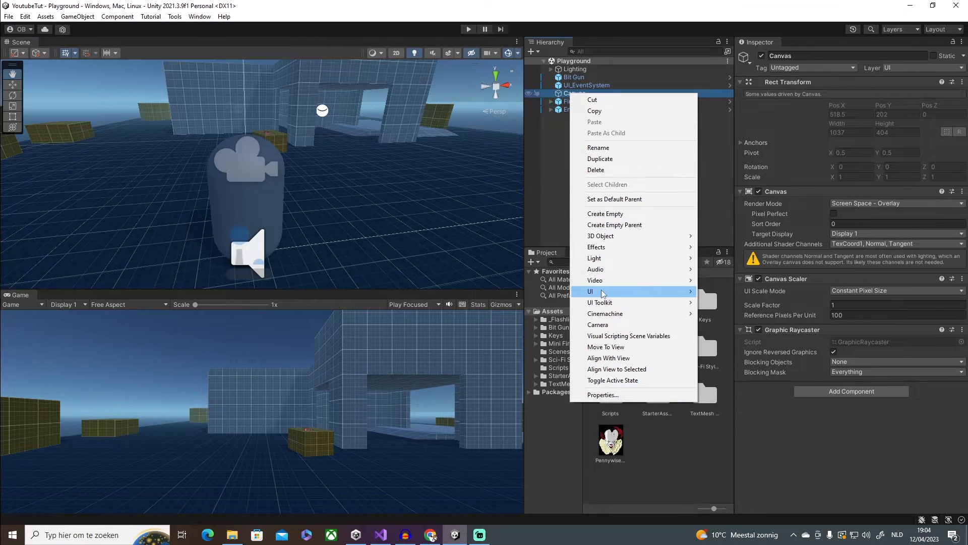
left_click(590, 290)
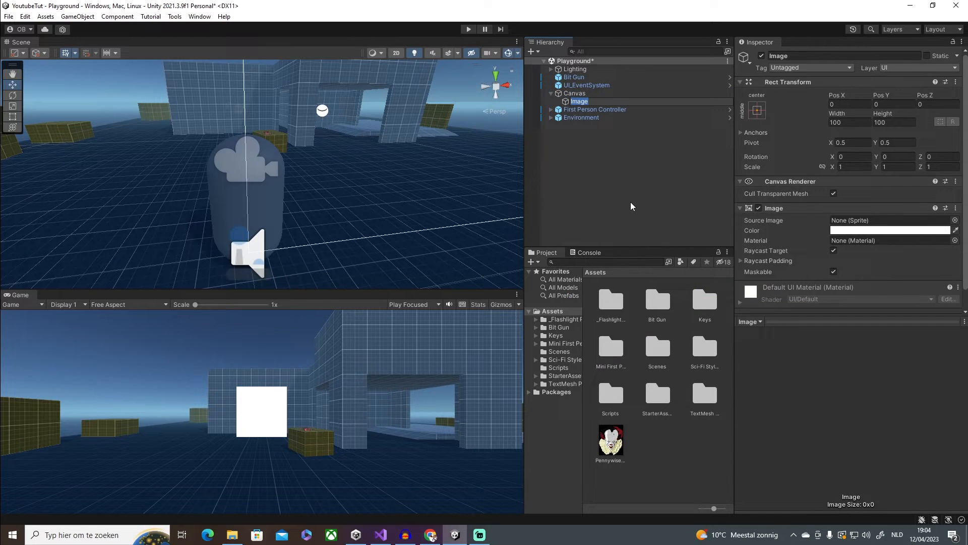
type("JumpScar")
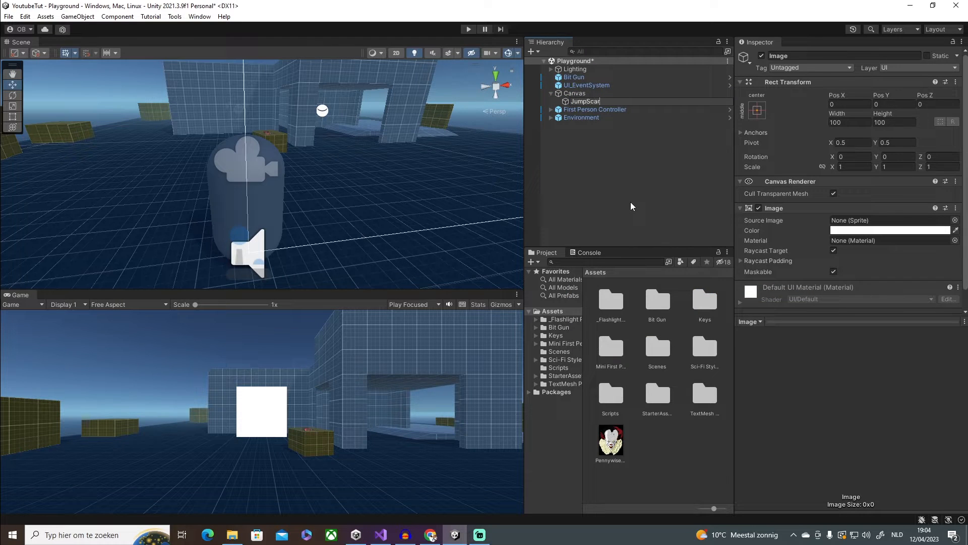
type("eImg")
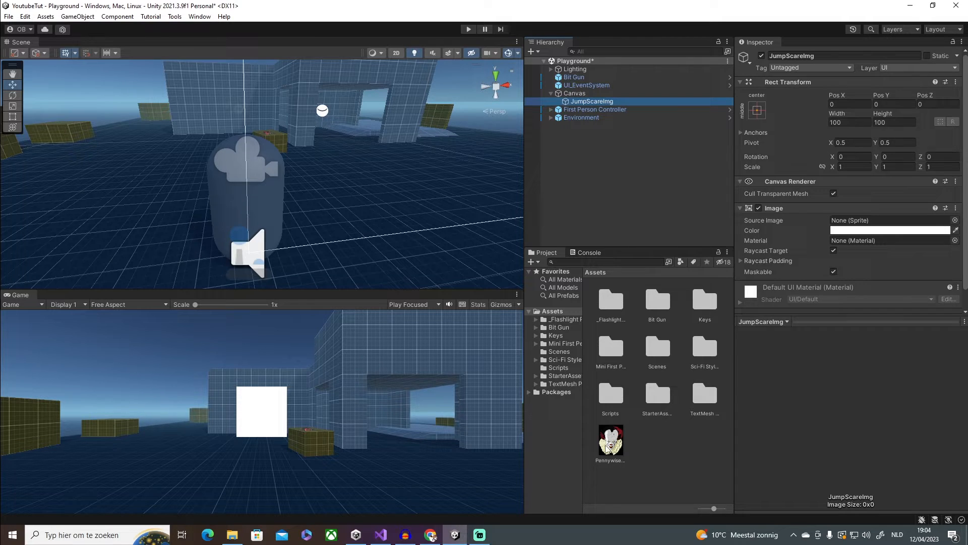
left_click(883, 199)
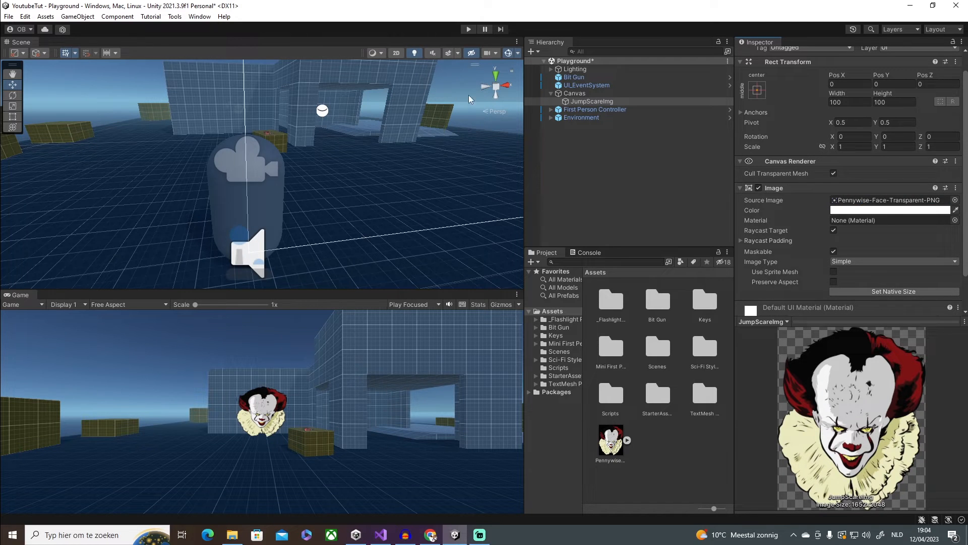
left_click(395, 53)
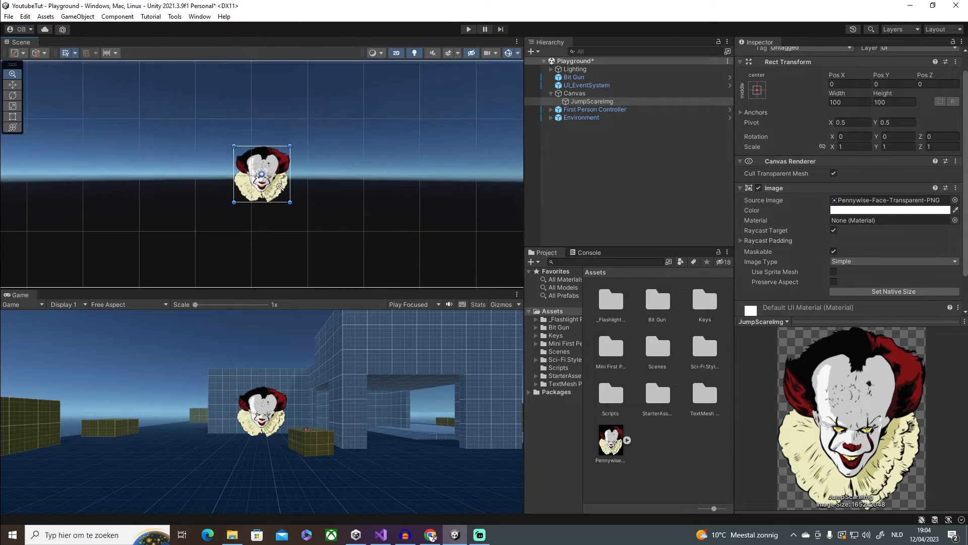
Drag the JumpScareImg handles to fill most of the game view, then leave 2D mode
left_click_drag(292, 199, 351, 196)
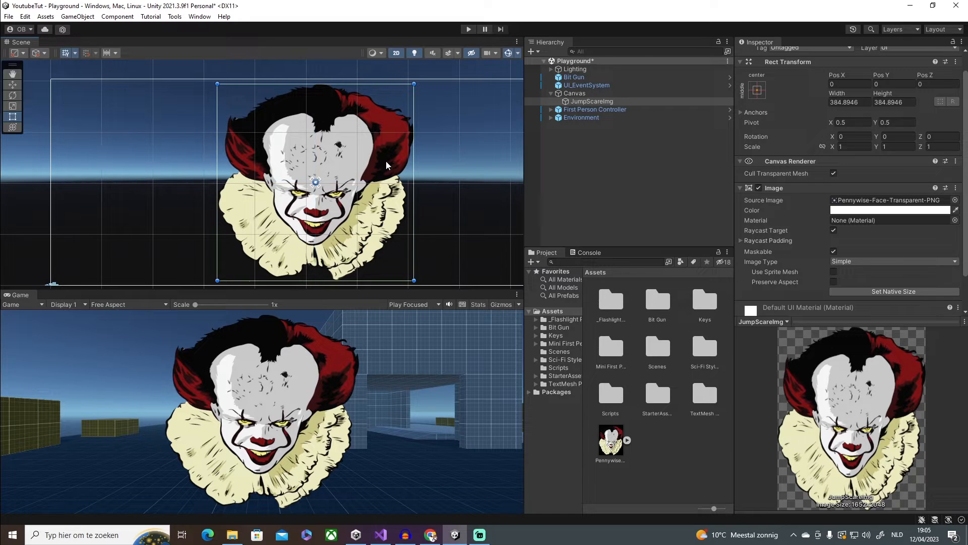
mouse_move(482, 181)
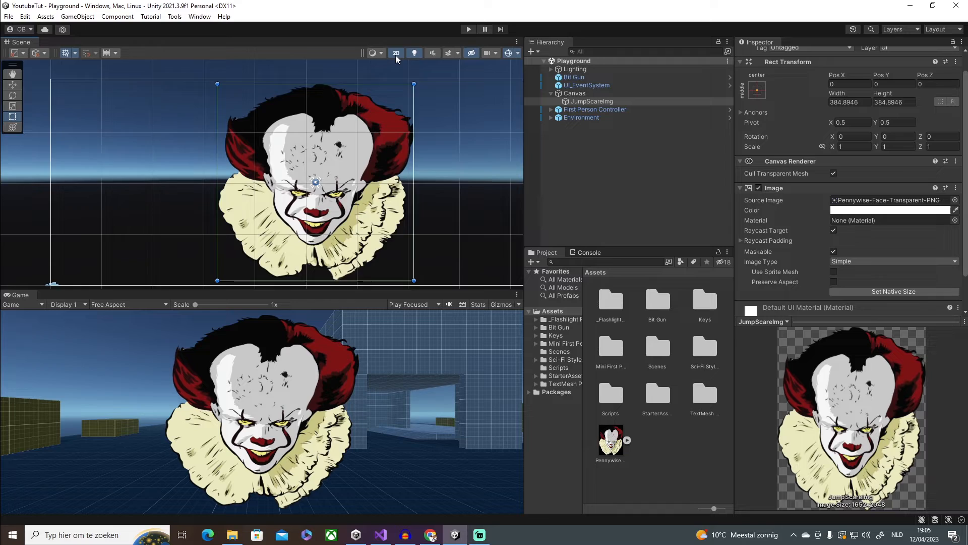
left_click(594, 109)
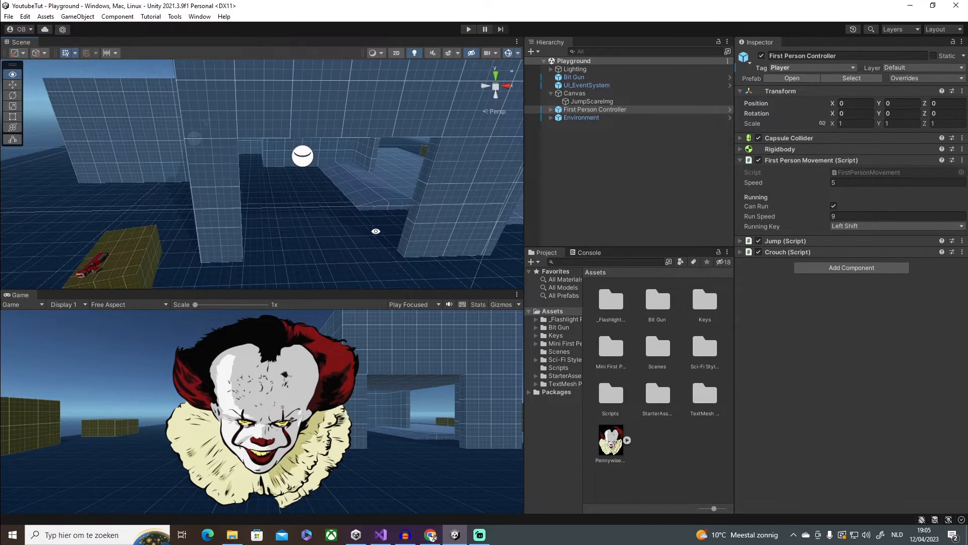
Create a cube named JumpScareTrigger and move it into the level's doorway passage
left_click_drag(375, 231, 274, 192)
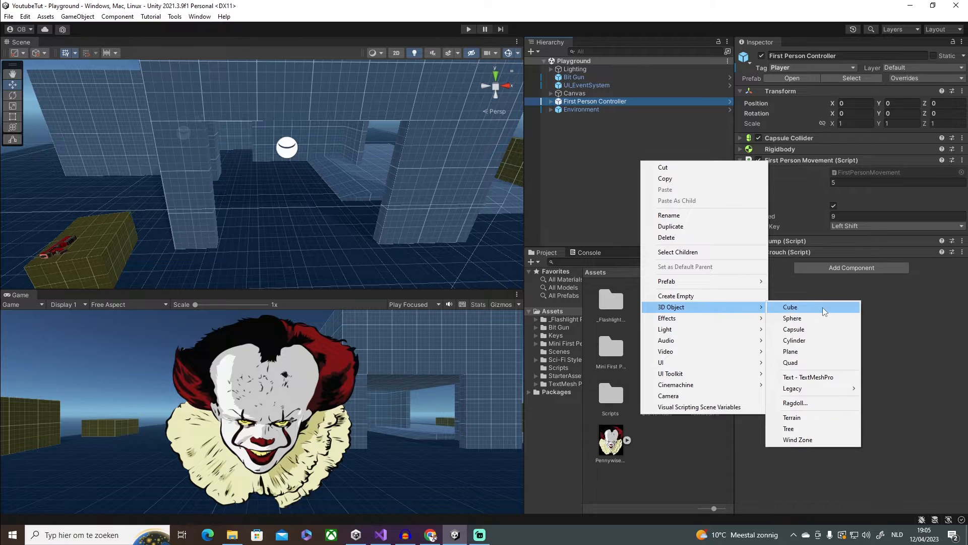
left_click(791, 307)
type("JumpScareTr")
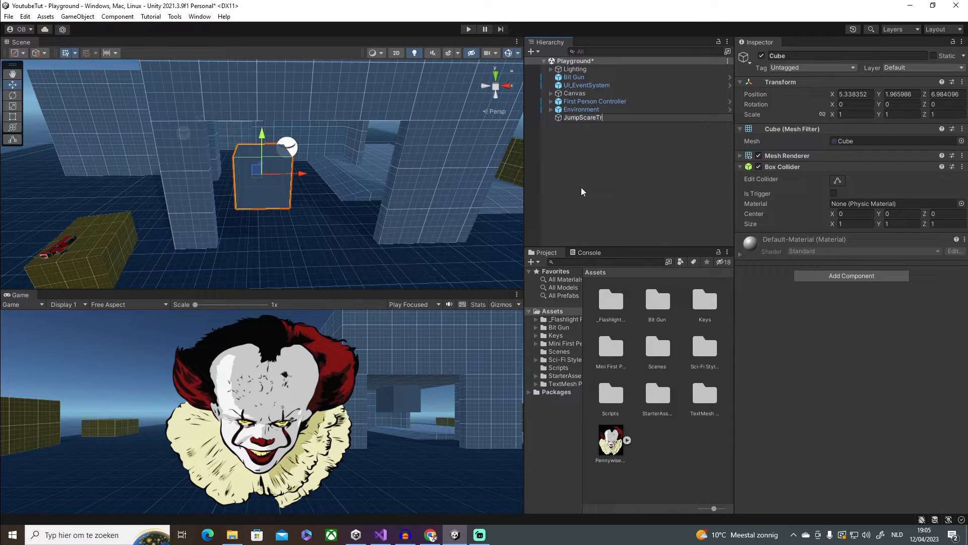
key("enter")
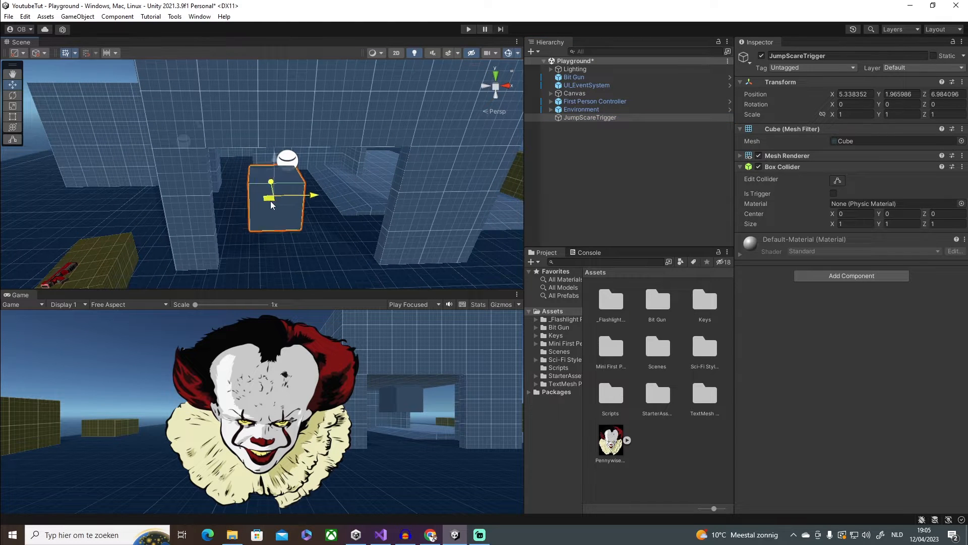
left_click_drag(300, 194, 305, 195)
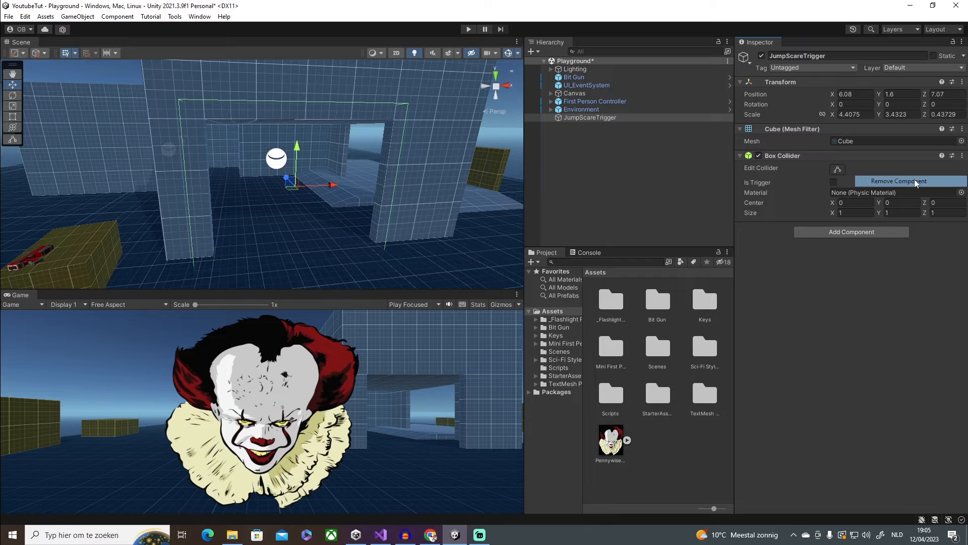
Remove the Mesh Filter from JumpScareTrigger and mark its Box Collider as Is Trigger
left_click(907, 181)
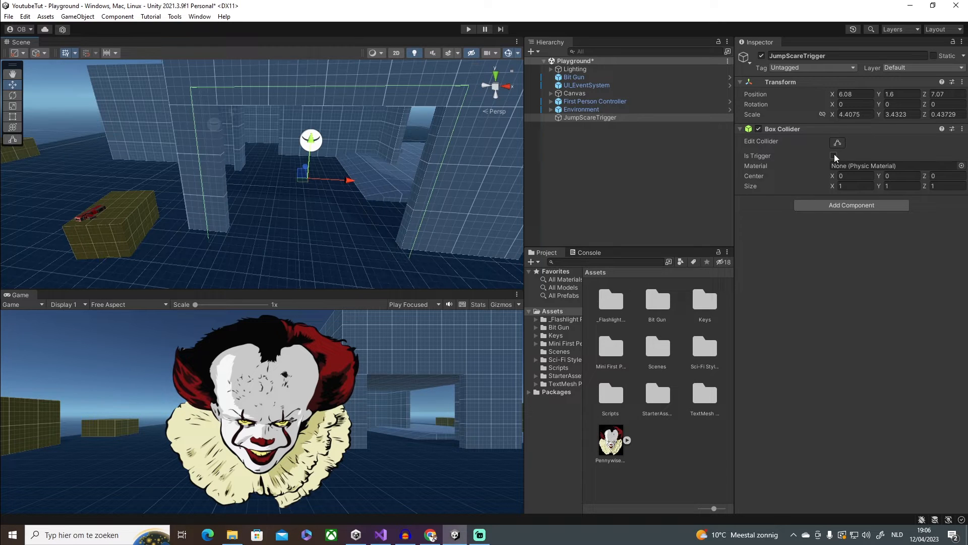
left_click(834, 155)
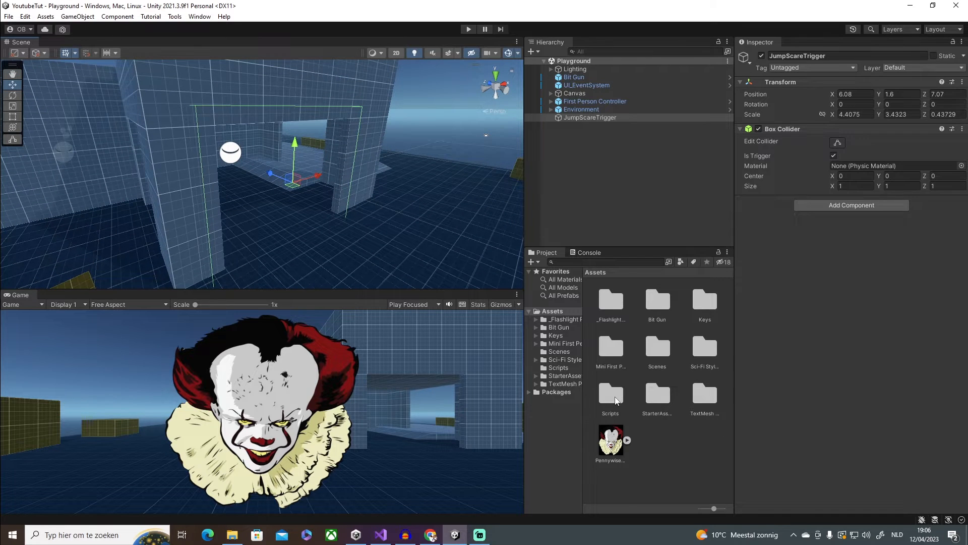
Create a C# script named JumpScare in the Scripts folder
right_click(609, 395)
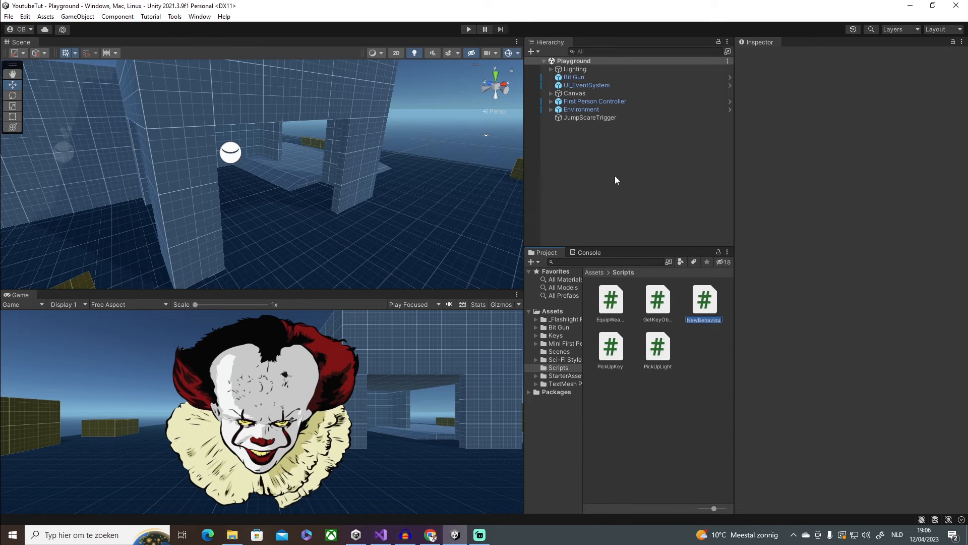
type("JumpSace")
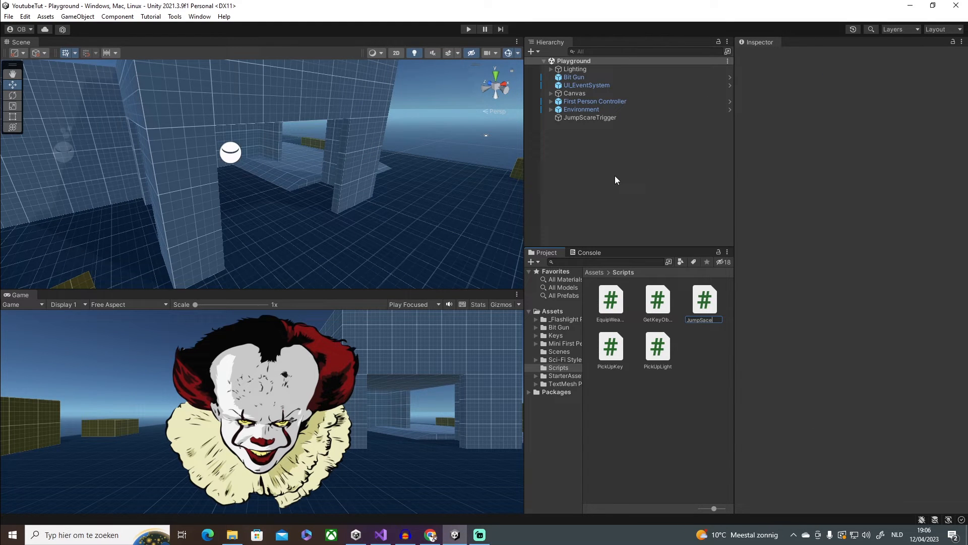
key("BackSpace")
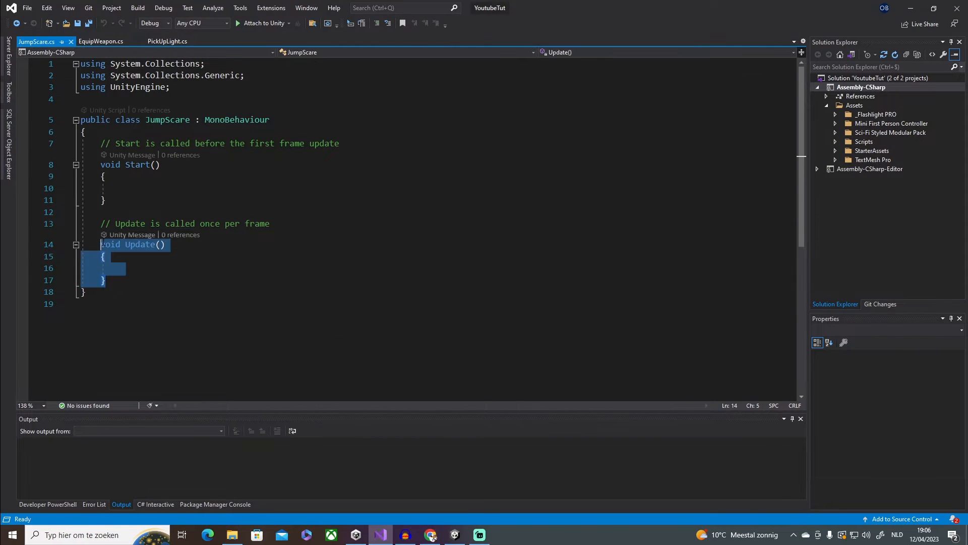
Delete the empty Update method and declare 'public GameObject JumpScareImg;'
key("Delete")
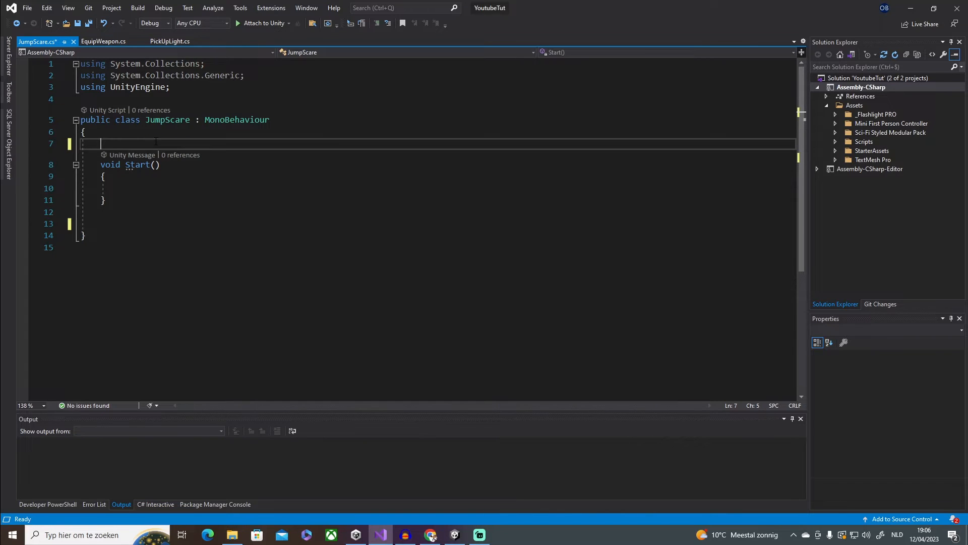
type("p")
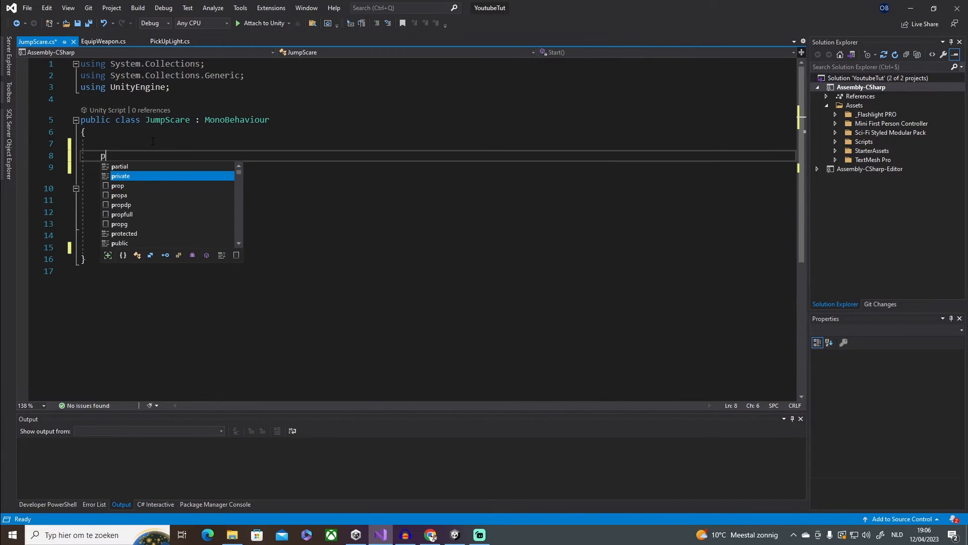
type("ublic GameObject")
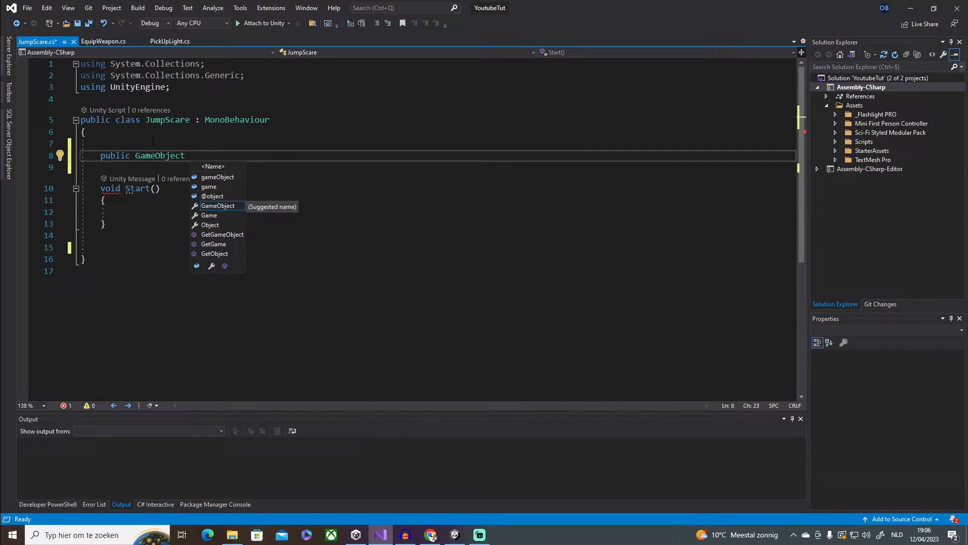
type("JumpScare")
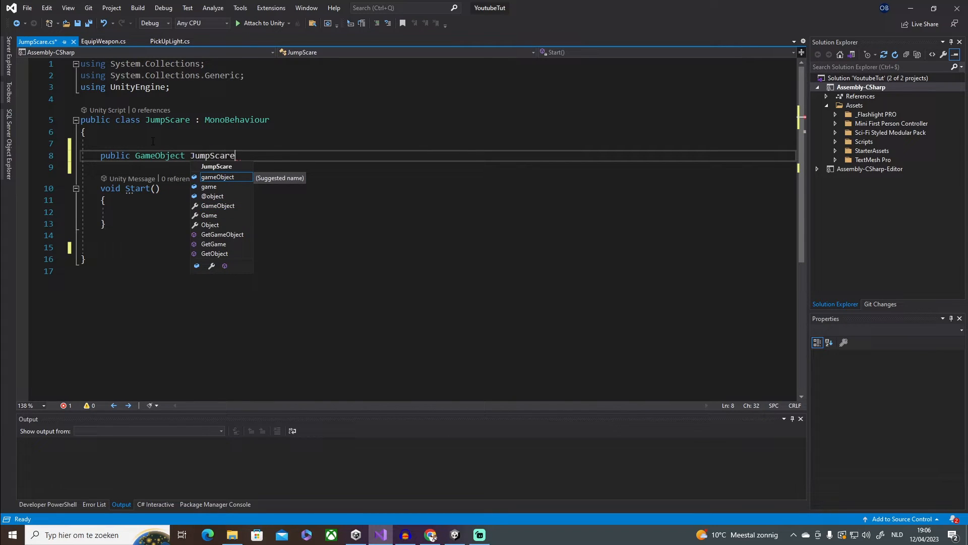
type("Ilm")
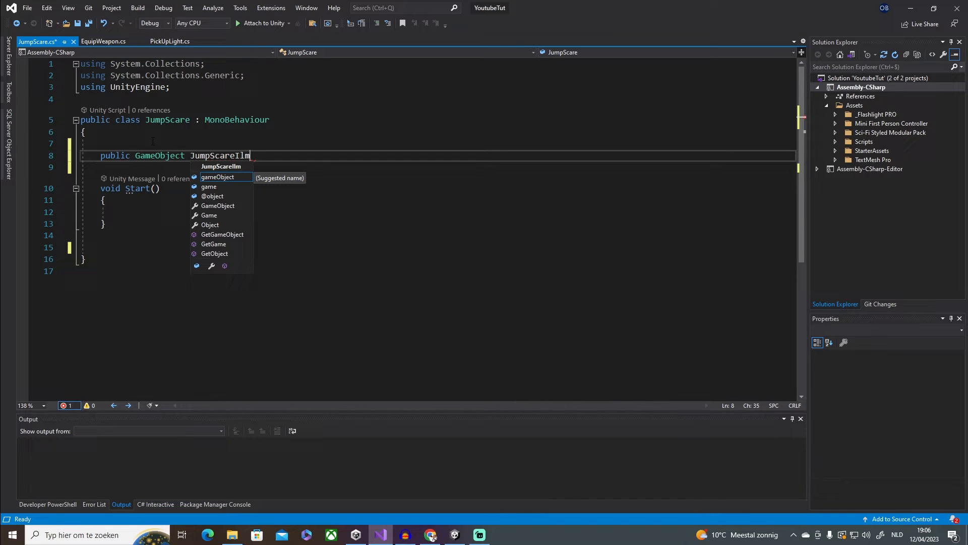
type("g;")
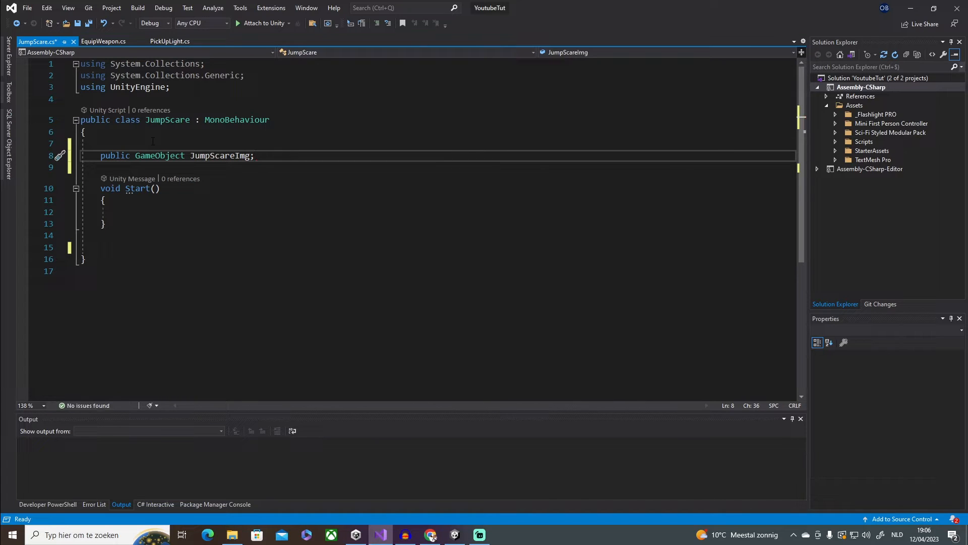
Try changing the field type to Image, see the error, and revert it to GameObject
double_click(159, 155)
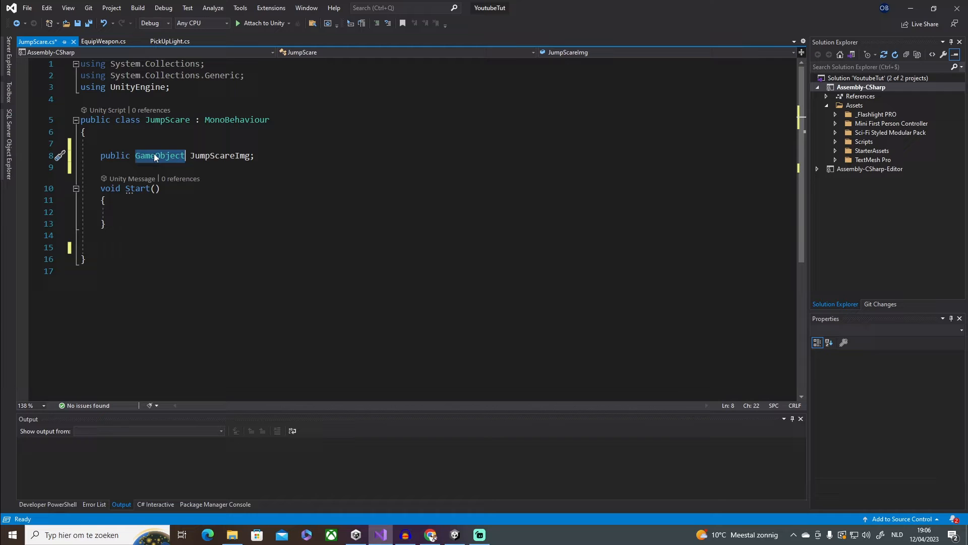
type("Image")
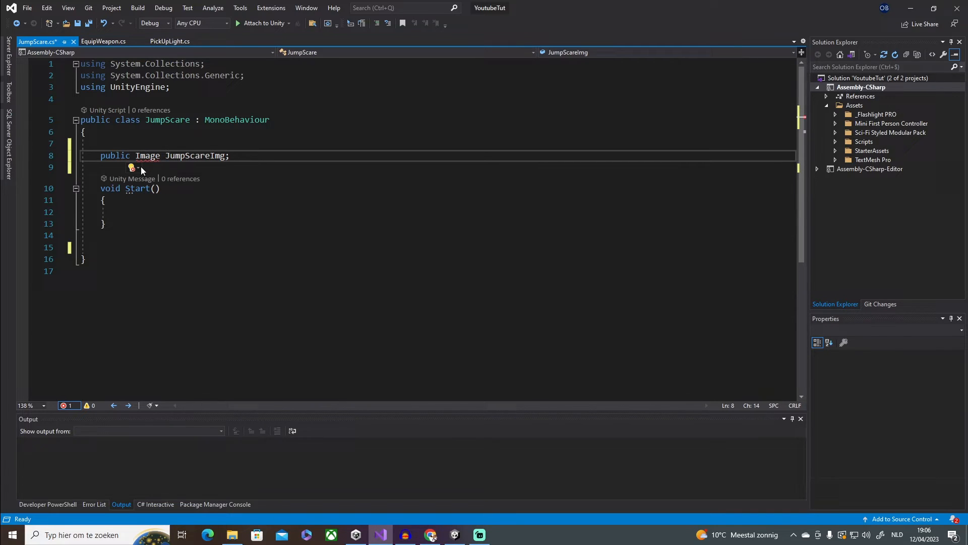
left_click(131, 167)
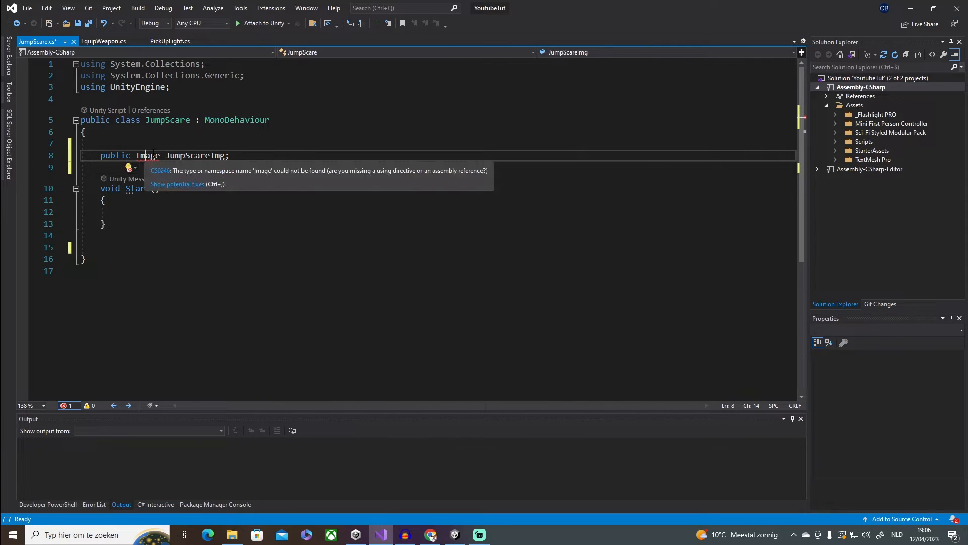
type("GameObject")
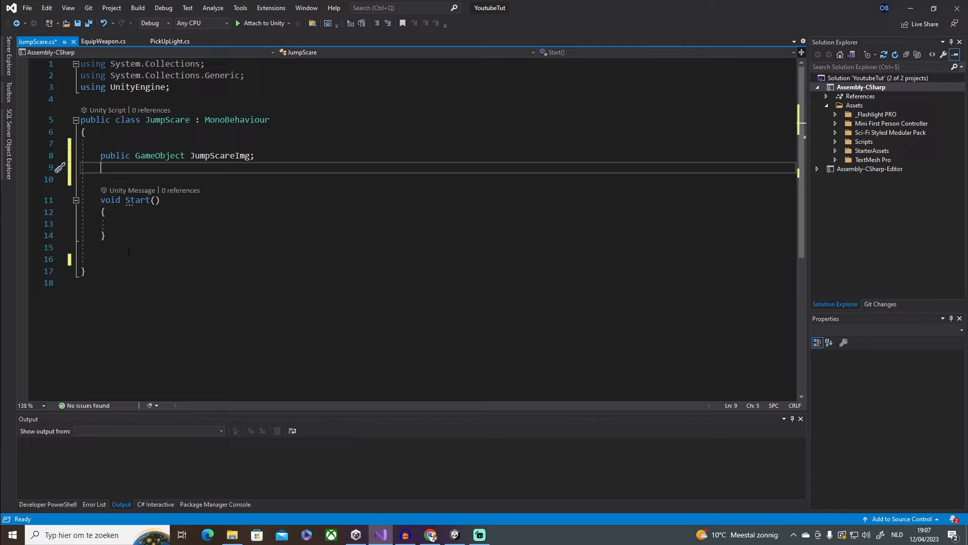
In Start, add JumpScareImg.SetActive(false) to hide the image initially
type("JumpScareImg.set")
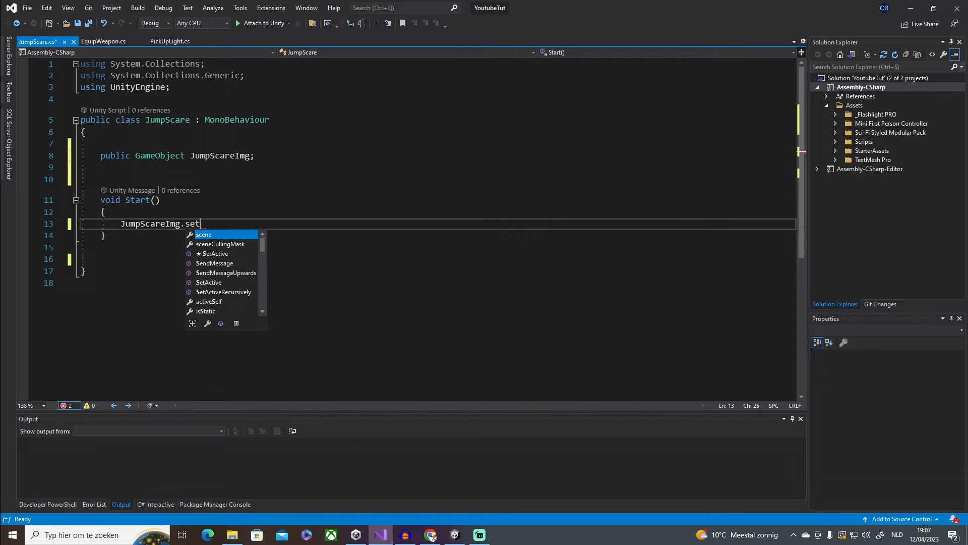
type("Active(false,);")
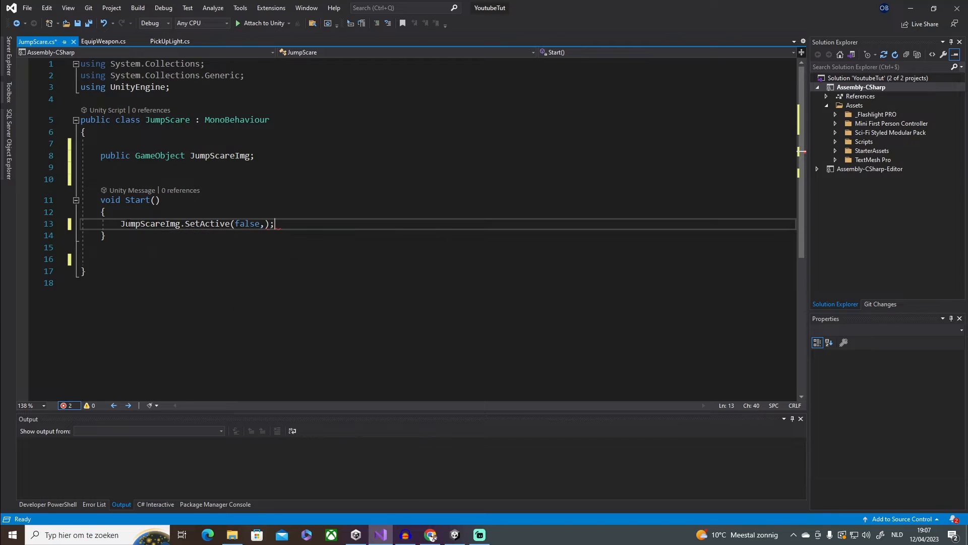
key("Backspace")
type("private void OnAnimatorIK(int layerIndex")
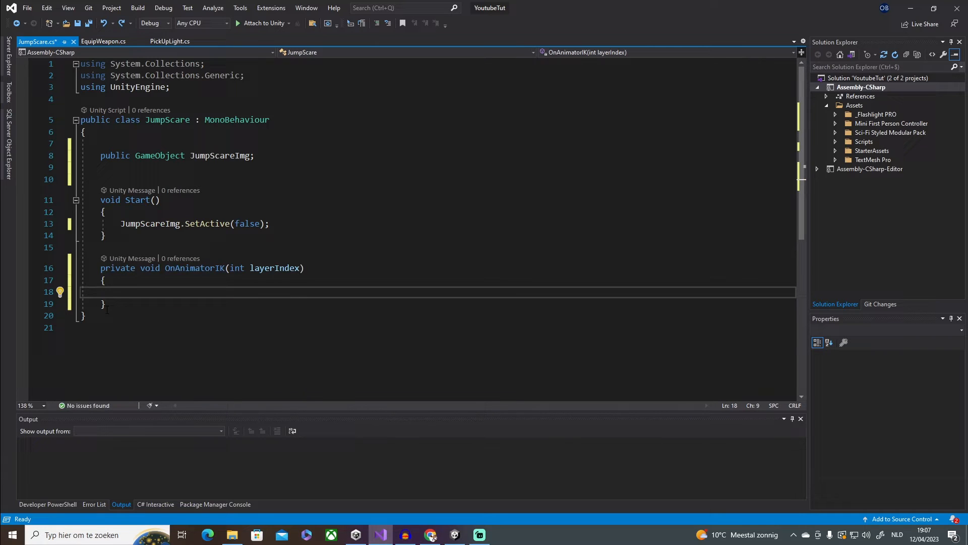
Write OnTriggerEnter that shows JumpScareImg when other.gameObject.tag == "Player", and save
type("ontr")
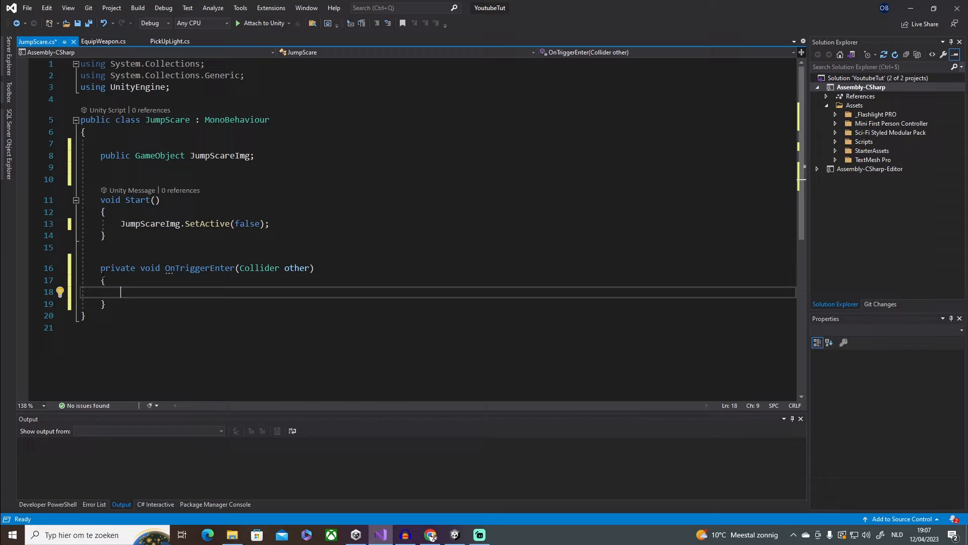
type("if(other.")
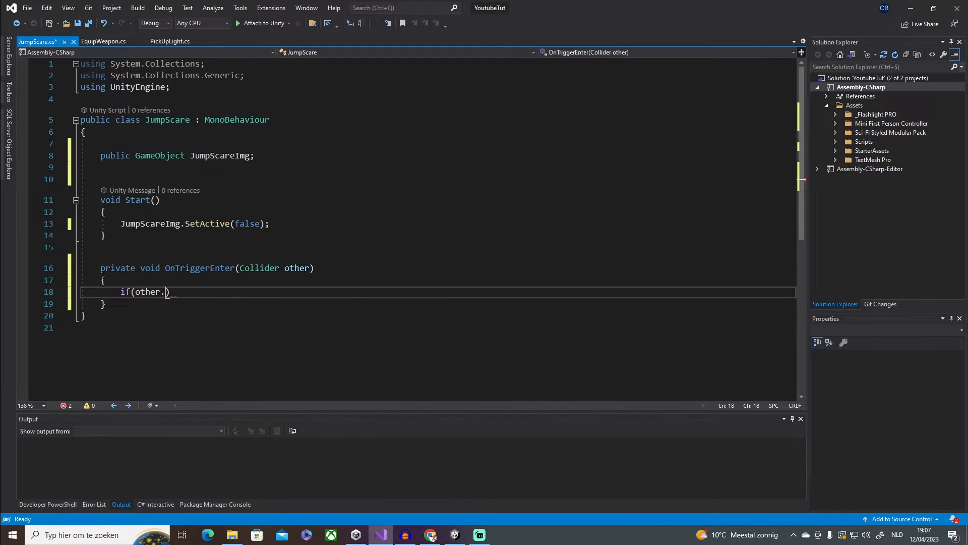
type("gameObject.tag")
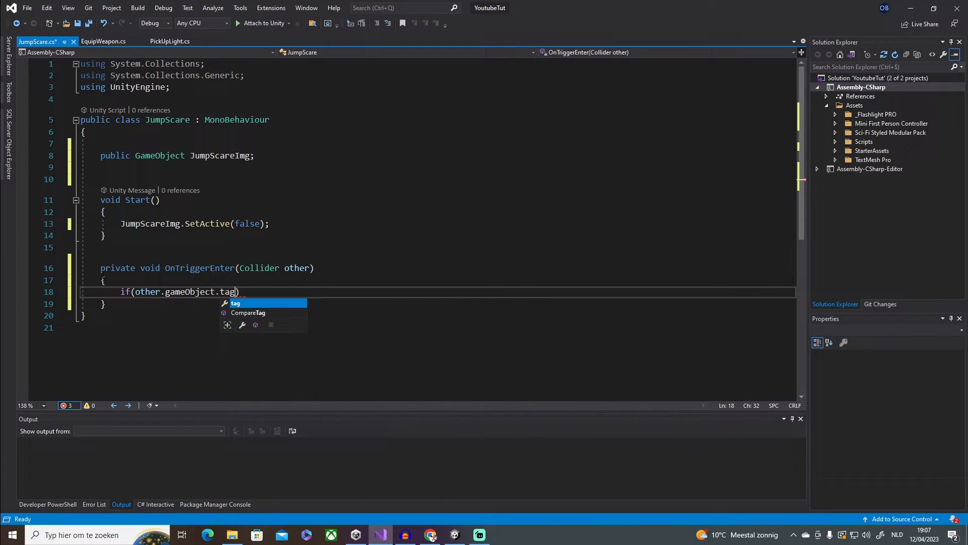
type("== e")
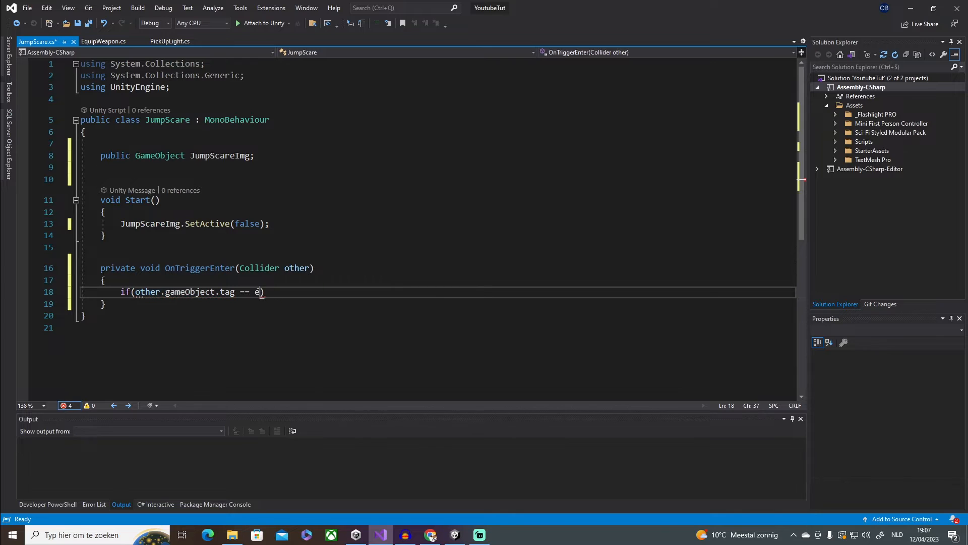
type("\"Playe\"")
type("{")
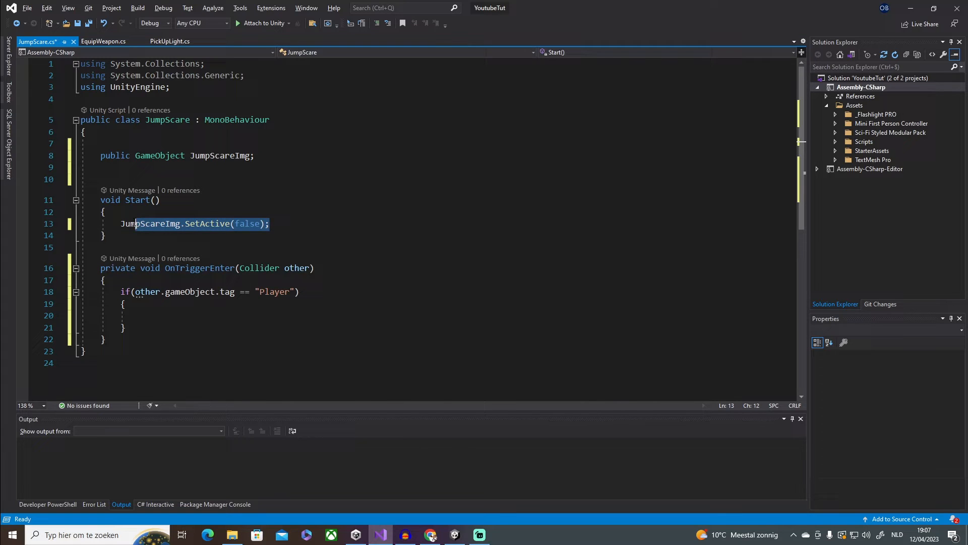
left_click(140, 279)
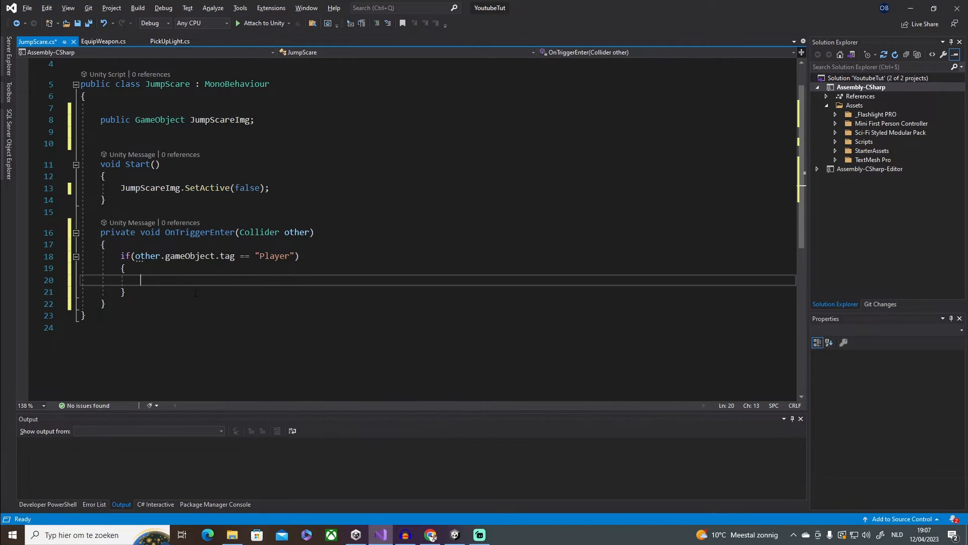
type("JumpScareImg.SetActive(true);")
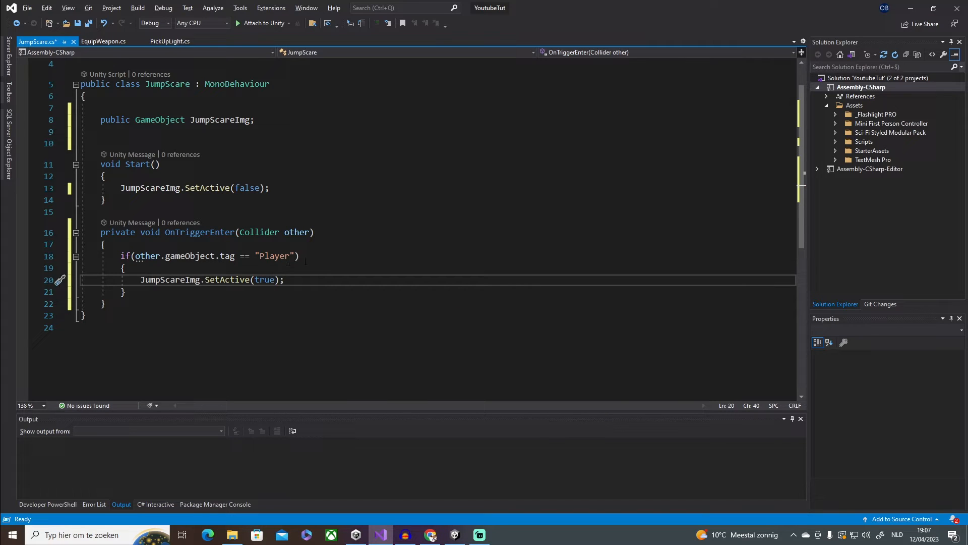
key("ctrl+s")
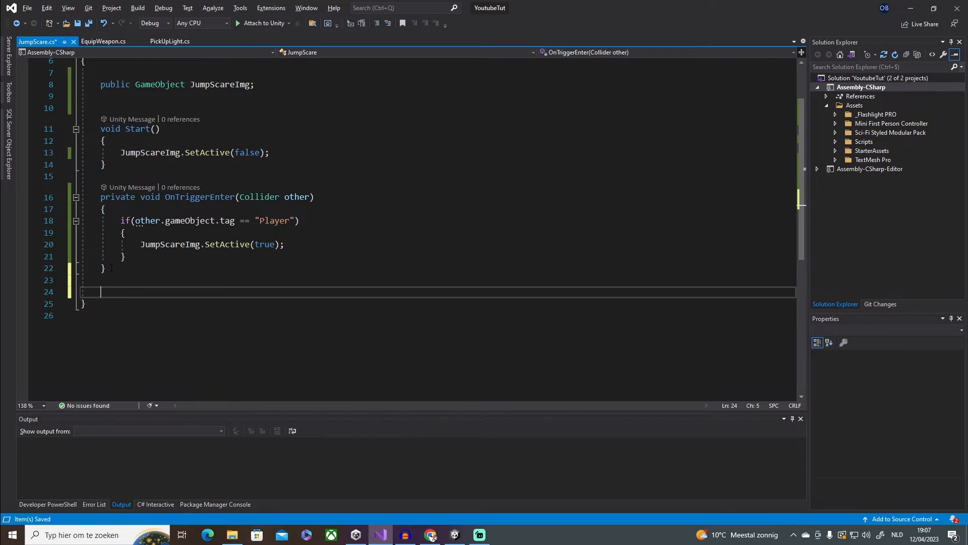
Declare the IEnumerator DisableImg() coroutine signature
type("IEnumerator")
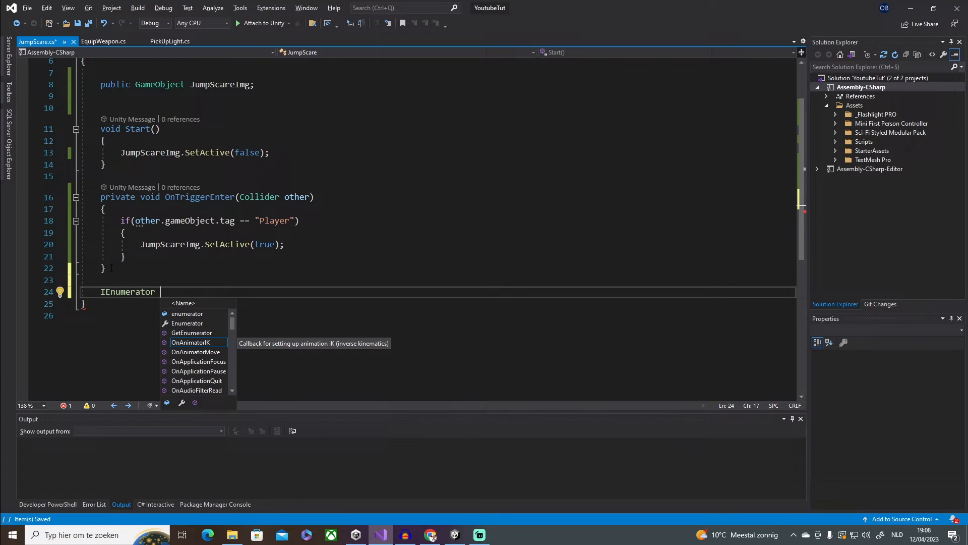
type("Dis")
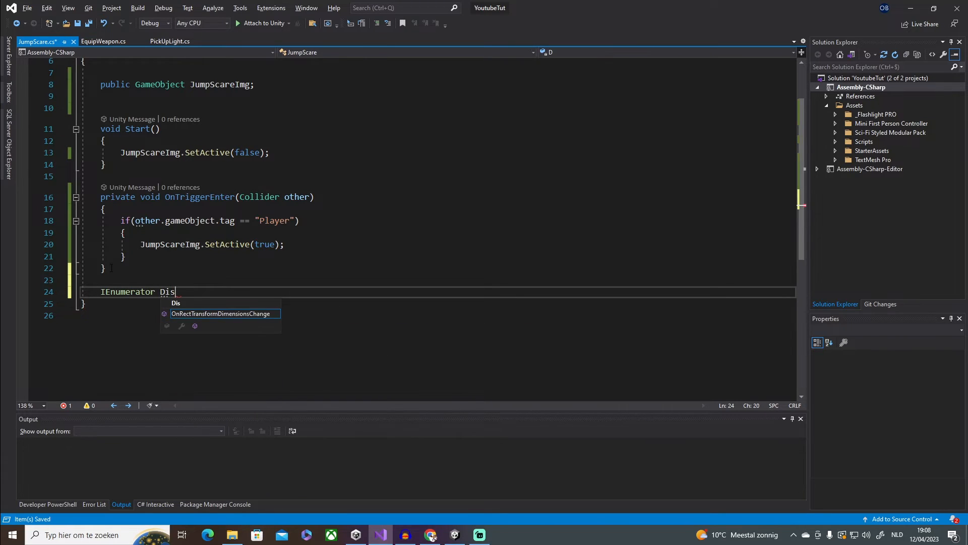
type("ableI")
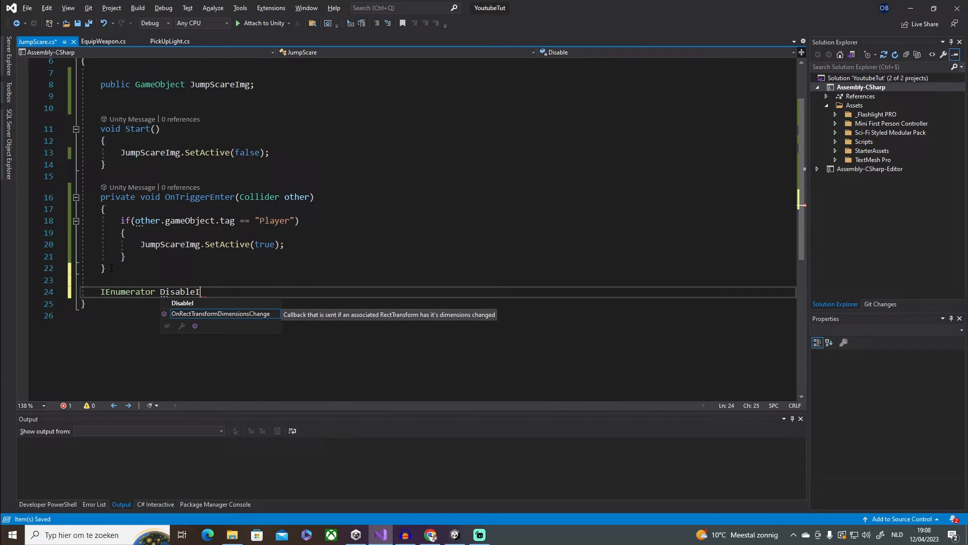
type("mg")
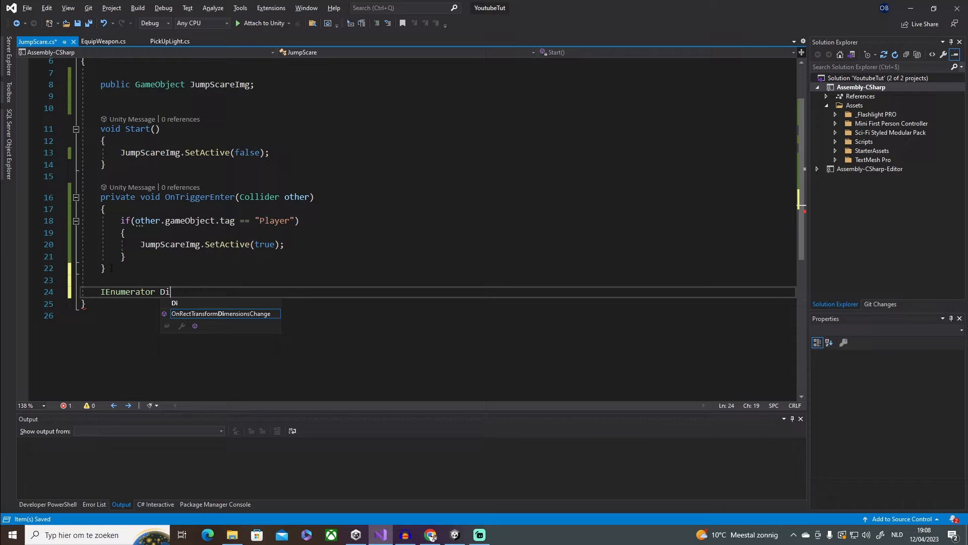
type("sab")
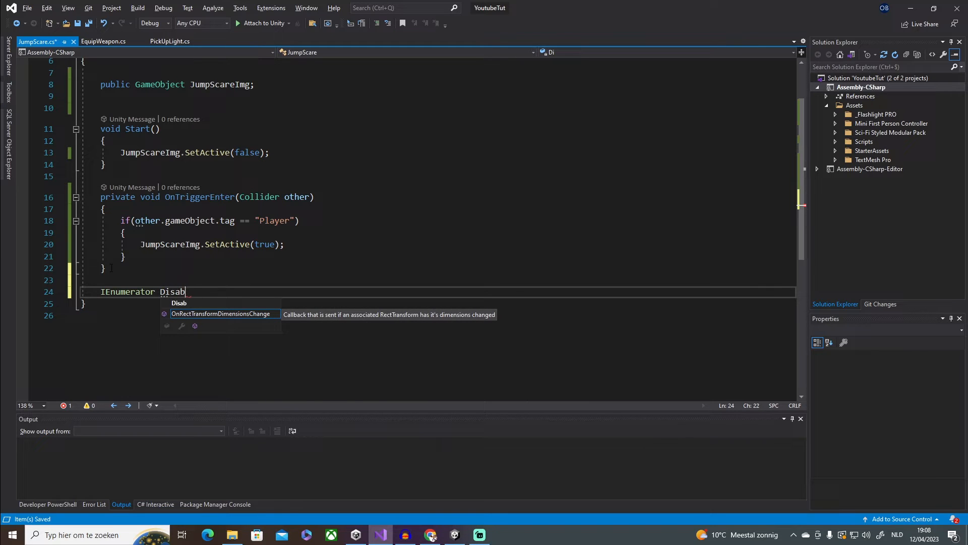
type("leImg")
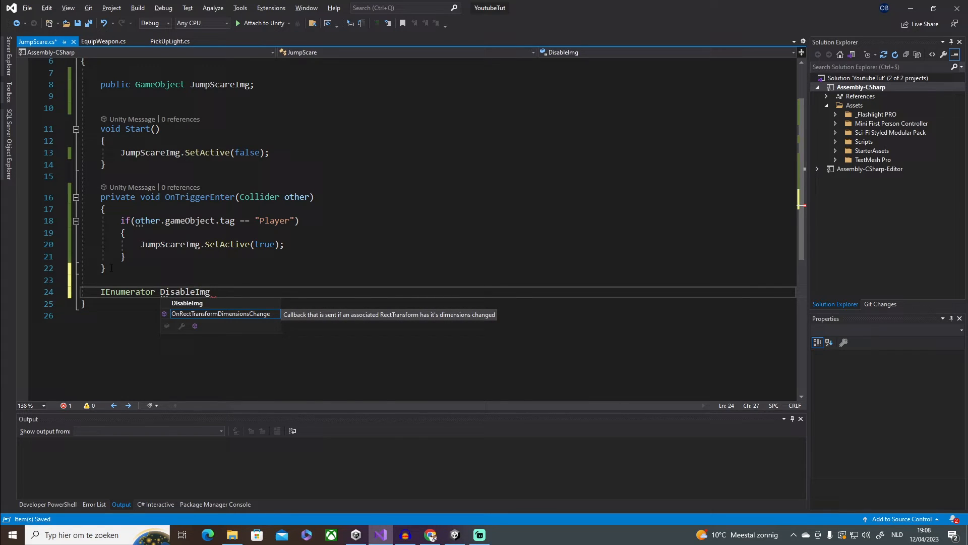
type("()")
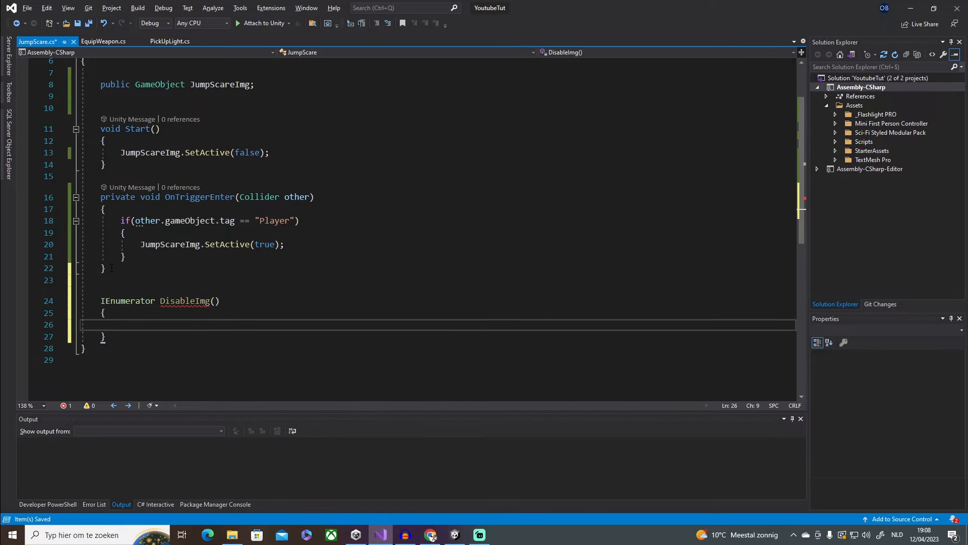
Make DisableImg yield WaitForSeconds(2) then JumpScareImg.SetActive(false), and begin a StartCoroutine call
type("yield")
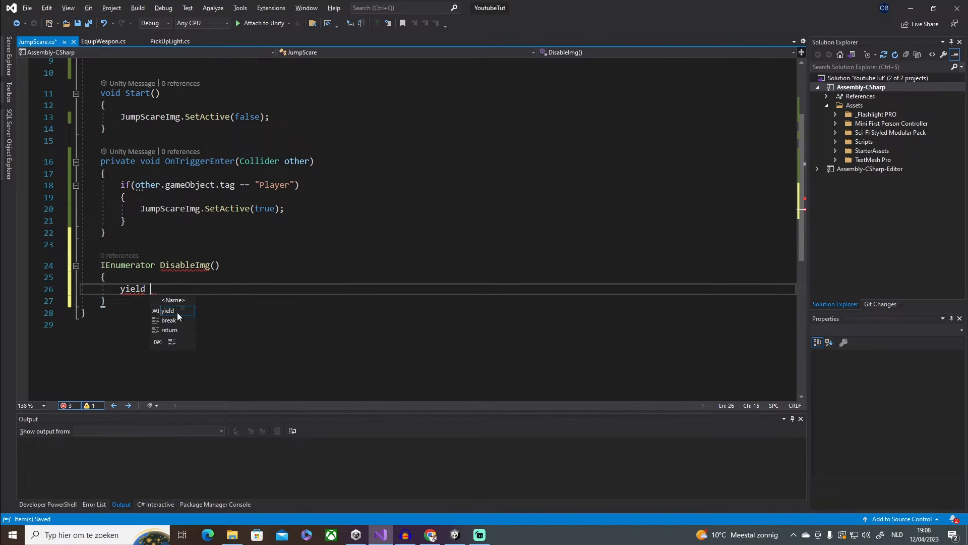
type("retur")
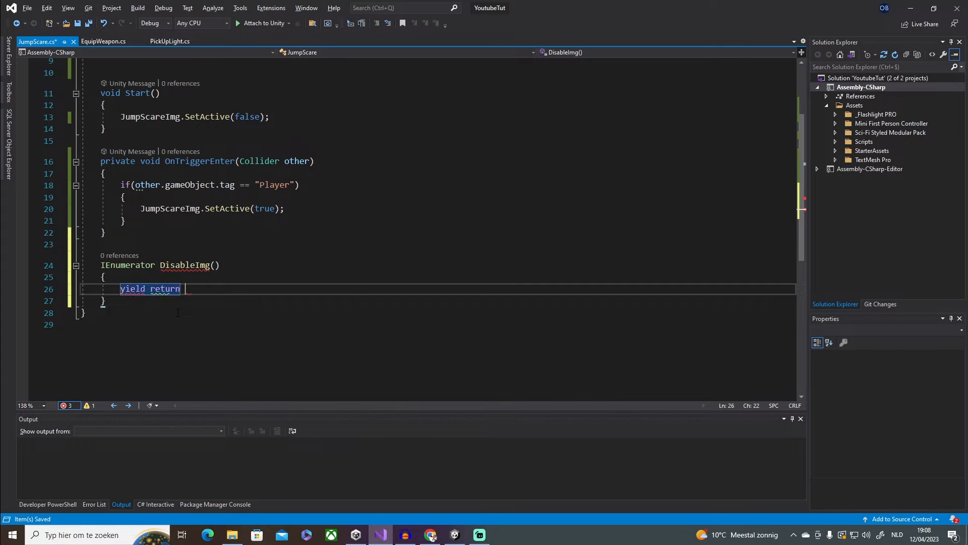
type("new WaitForSeconds")
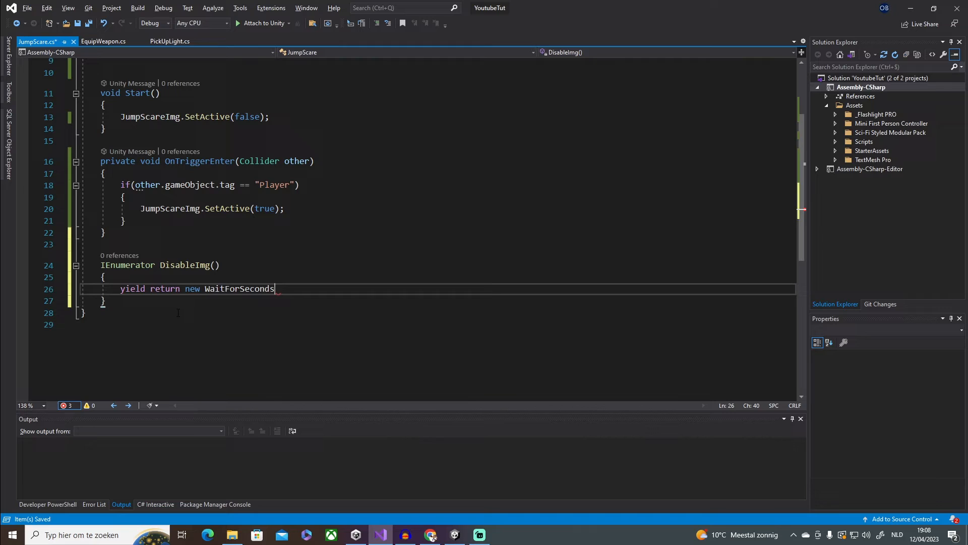
type("(2);")
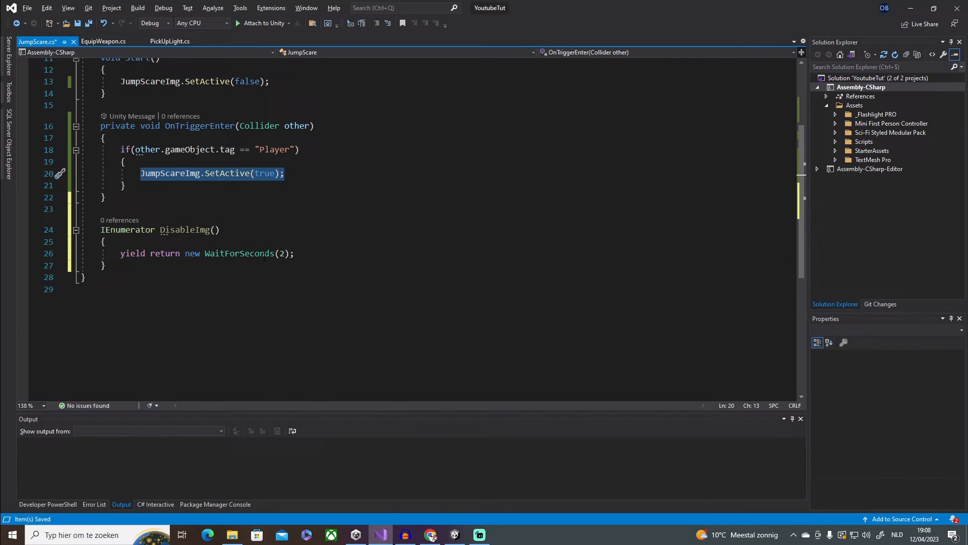
type("JumpScareImg.SetActive(true);")
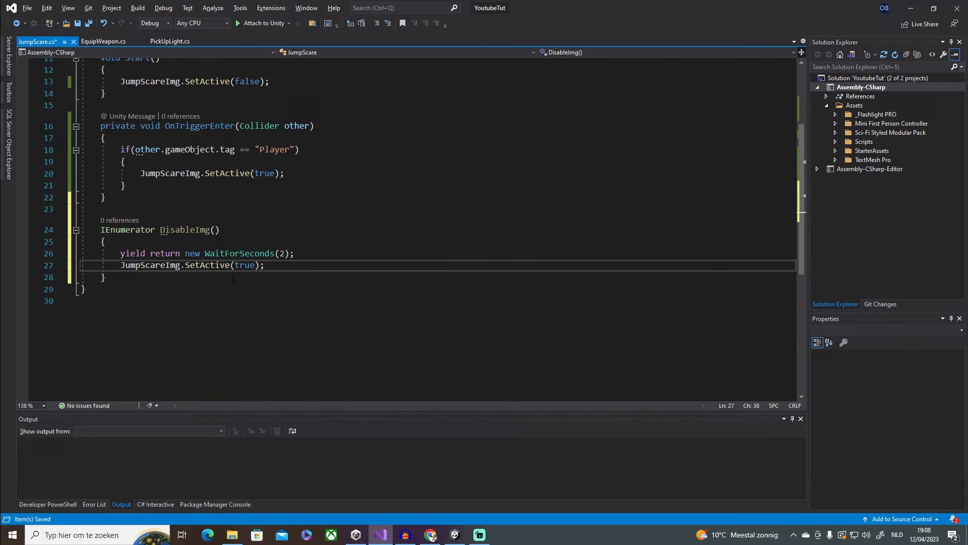
type("false")
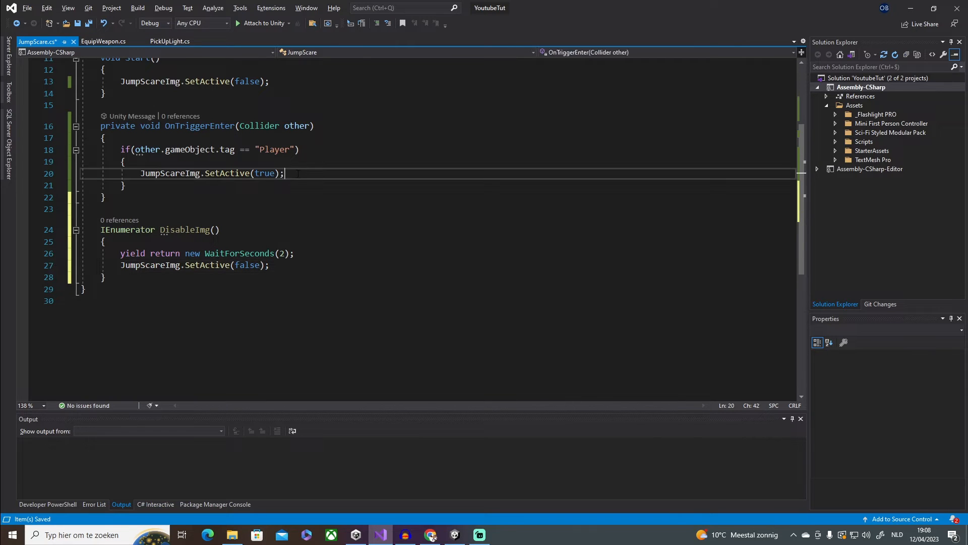
type("startCoroutine(")
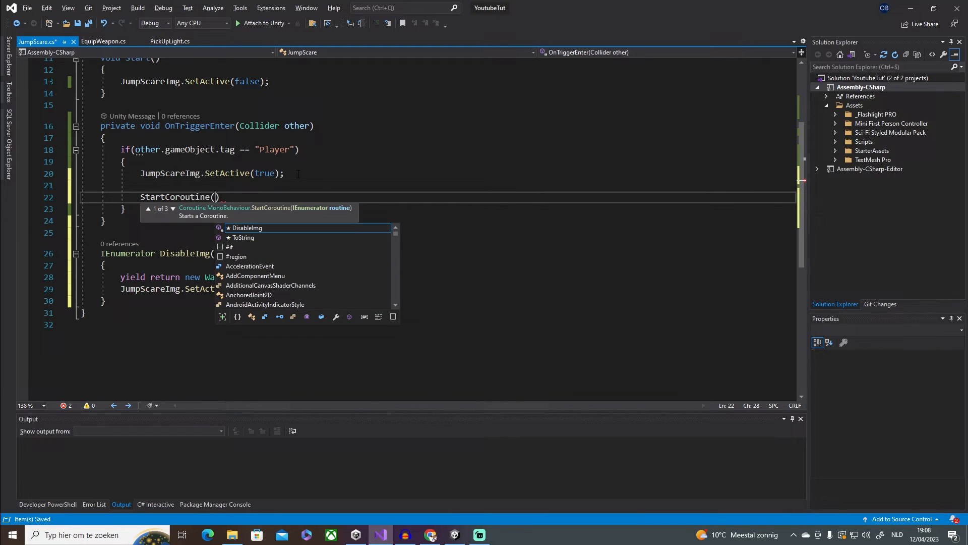
Complete StartCoroutine(DisableImg()); inside the Player check after SetActive(true)
type("DisableImg())")
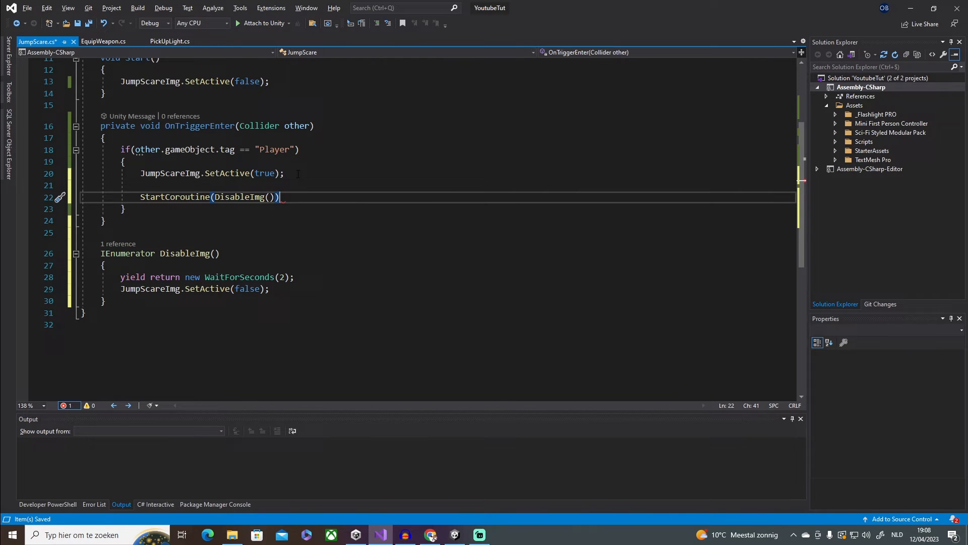
type(";")
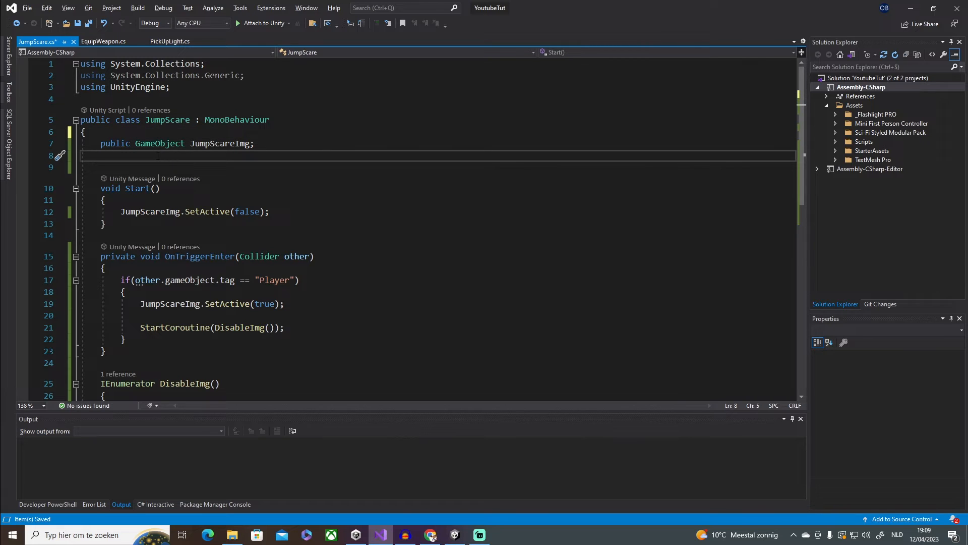
Declare public AudioSource audioSource and call audioSource.Play() in the Player trigger block
type("public AudioSource")
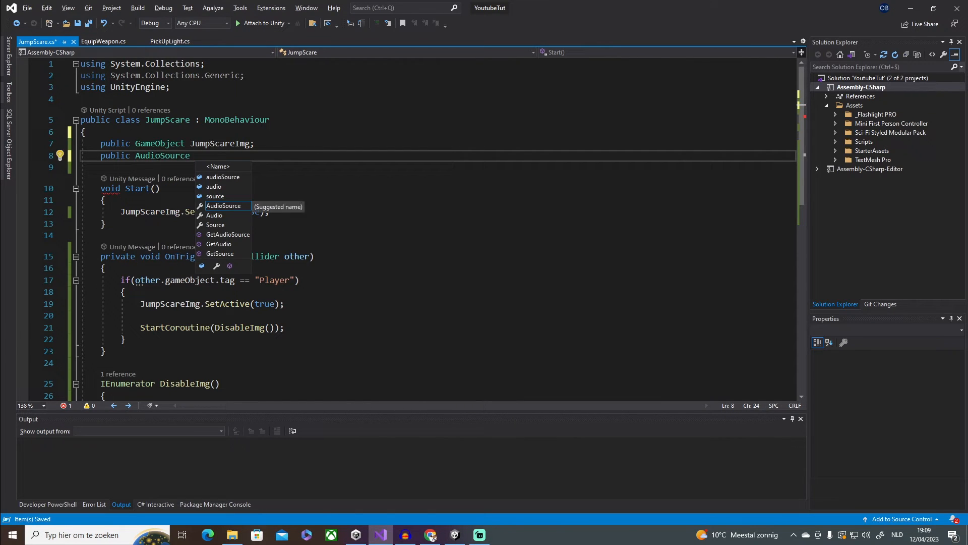
type("audioSource;")
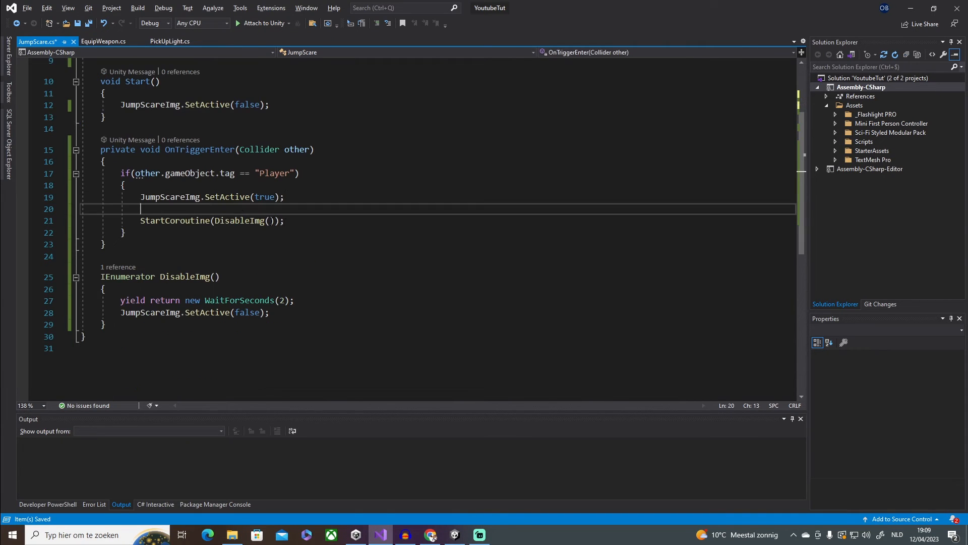
type("audioSource.Play")
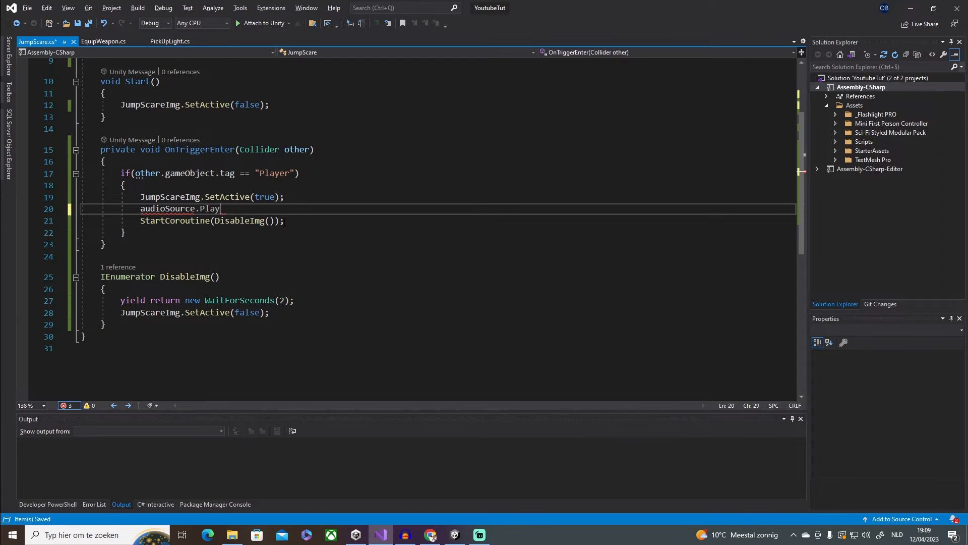
type("();")
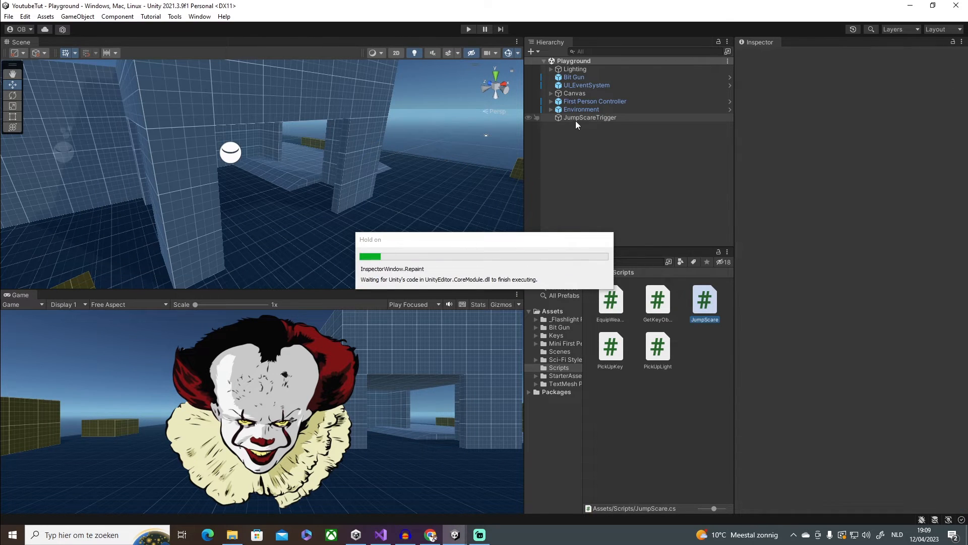
Select JumpScareTrigger to view its Jump Scare component with the new empty Audio Source field
left_click(590, 117)
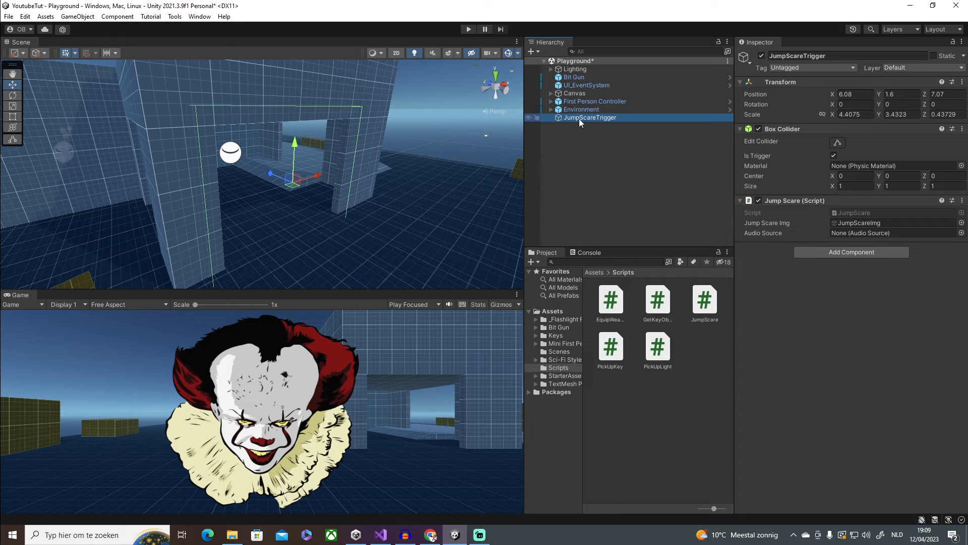
Add a child Audio Source named JumpScare Audio to JumpScareTrigger with Play On Awake off
right_click(590, 117)
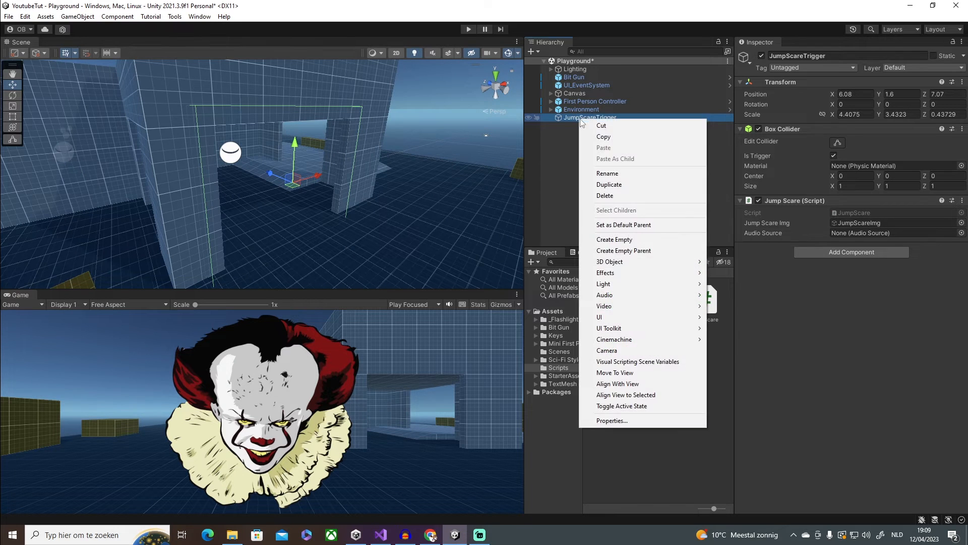
mouse_move(604, 294)
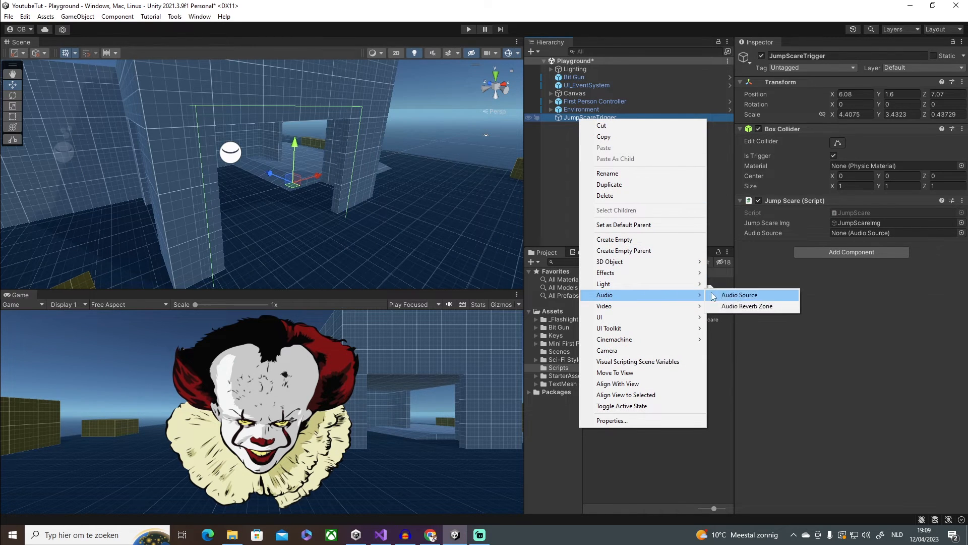
left_click(739, 294)
type("JumpScare Audio")
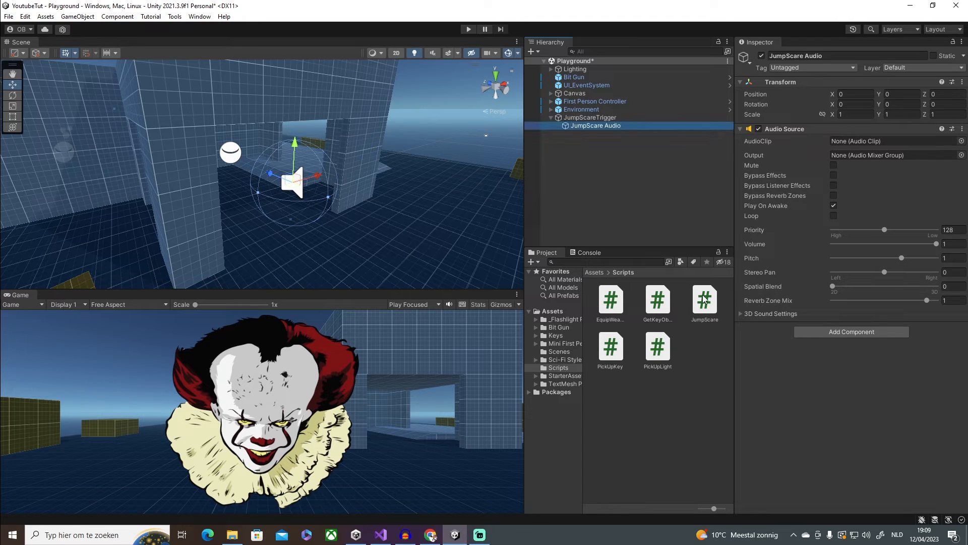
left_click(833, 205)
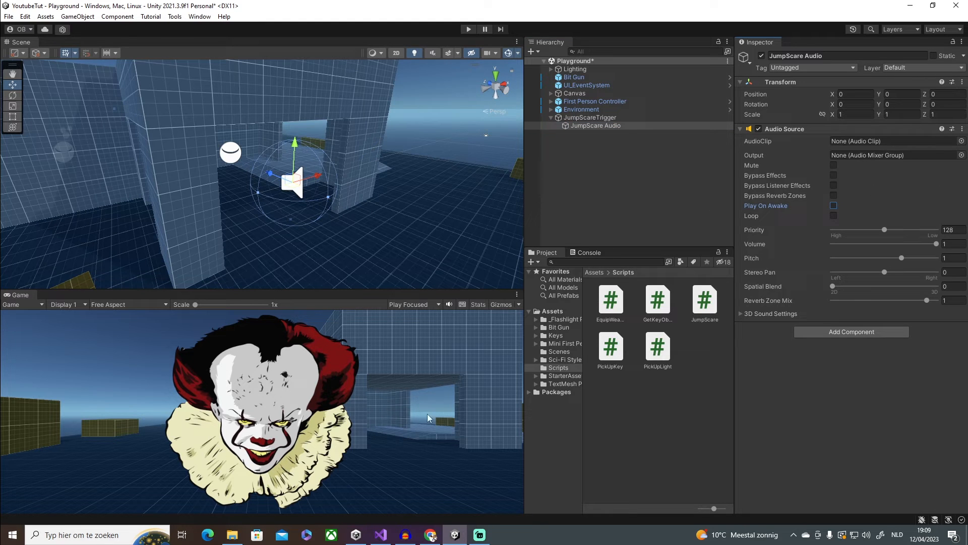
left_click(431, 535)
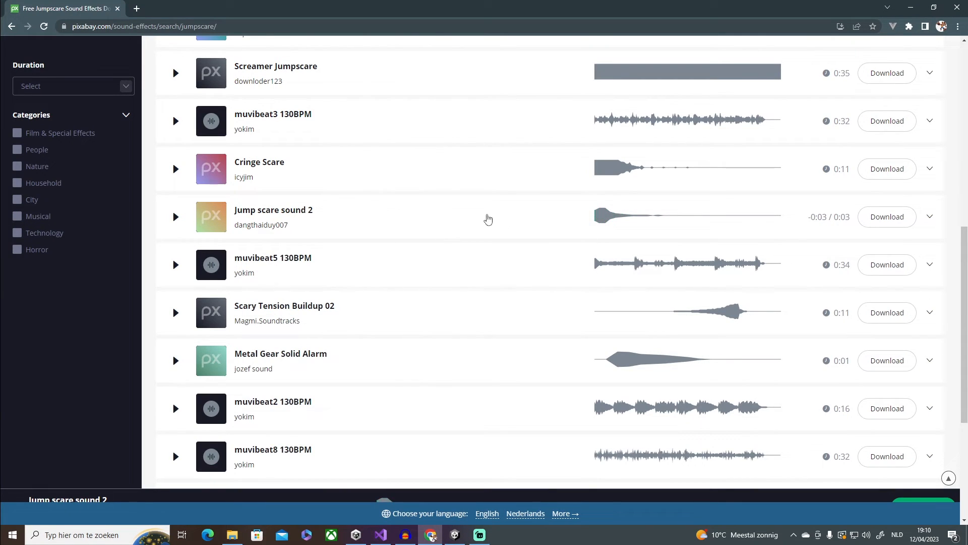
Preview and download Jump scare sound 2 from Pixabay and bring the mp3 into Unity
left_click(176, 217)
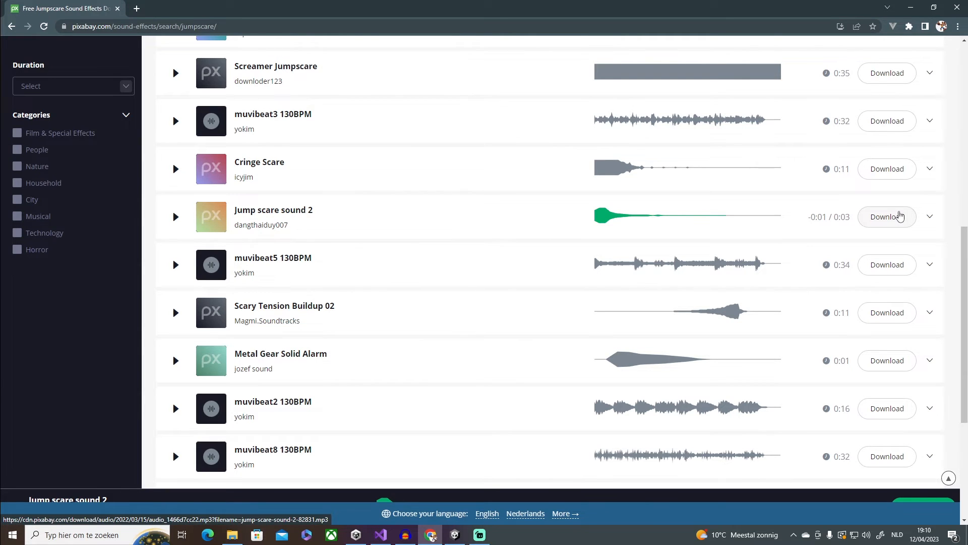
left_click(886, 216)
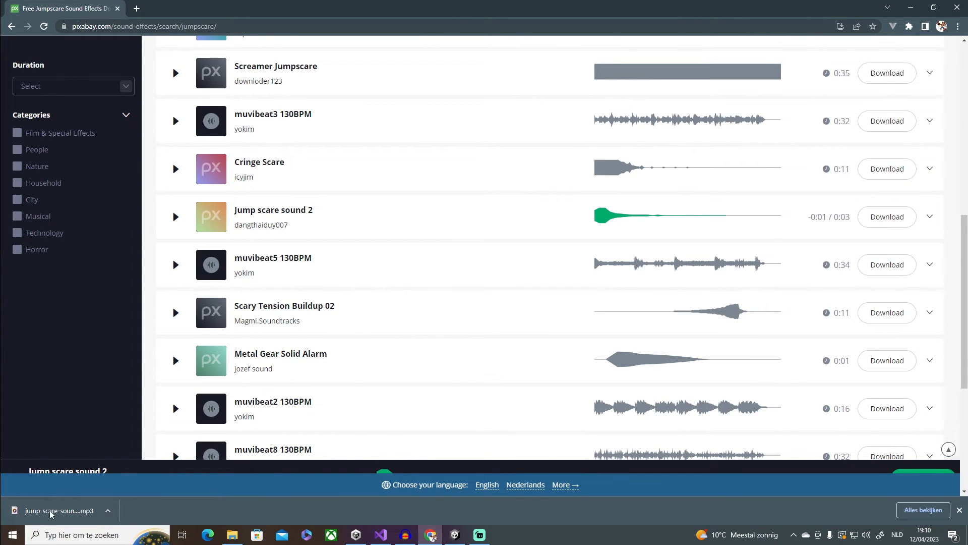
left_click(478, 535)
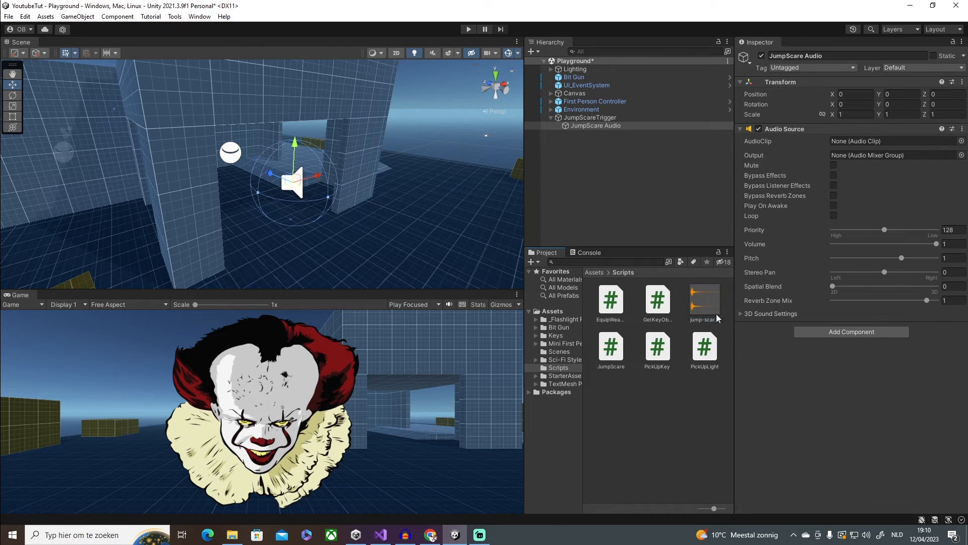
Move the jump-scare clip into Assets and reimport it with PCM compression
left_click(703, 301)
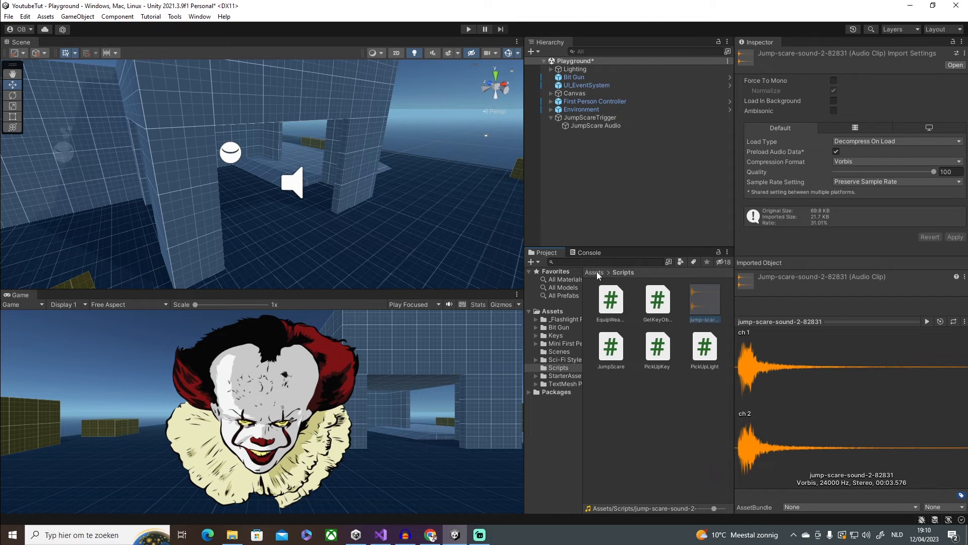
left_click(593, 272)
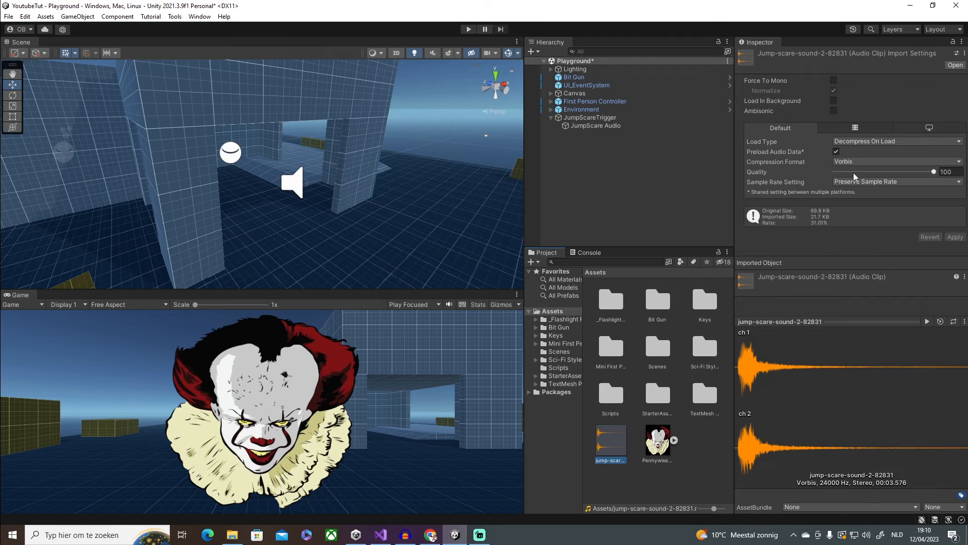
left_click(895, 161)
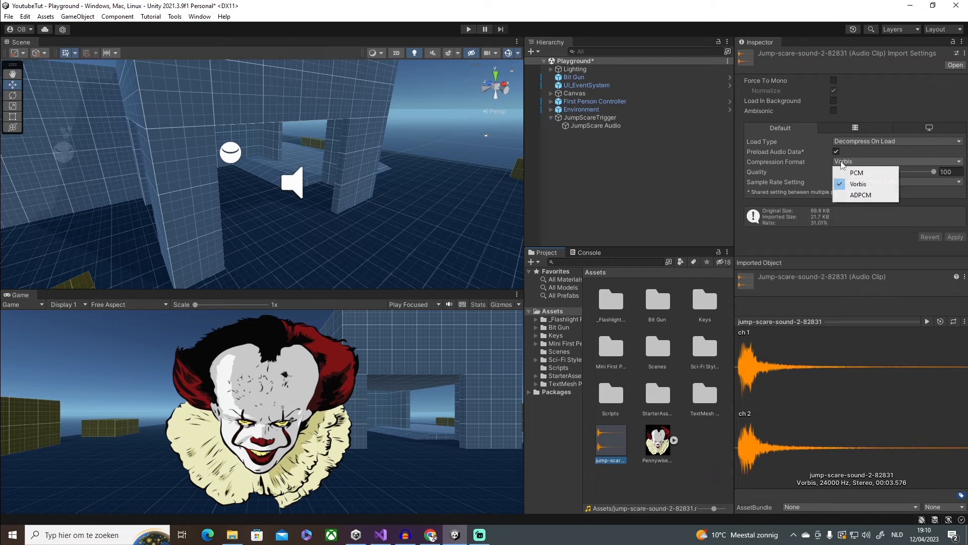
left_click(856, 173)
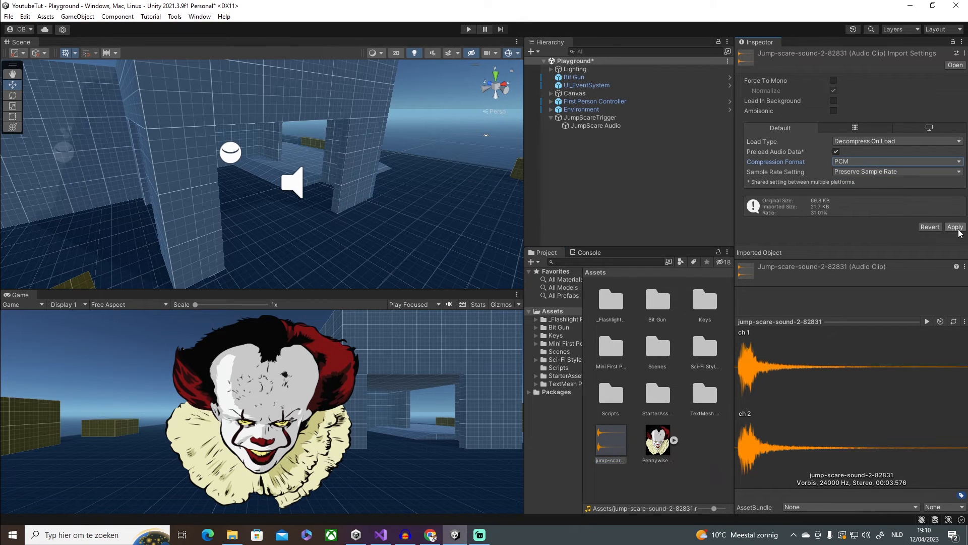
left_click(954, 227)
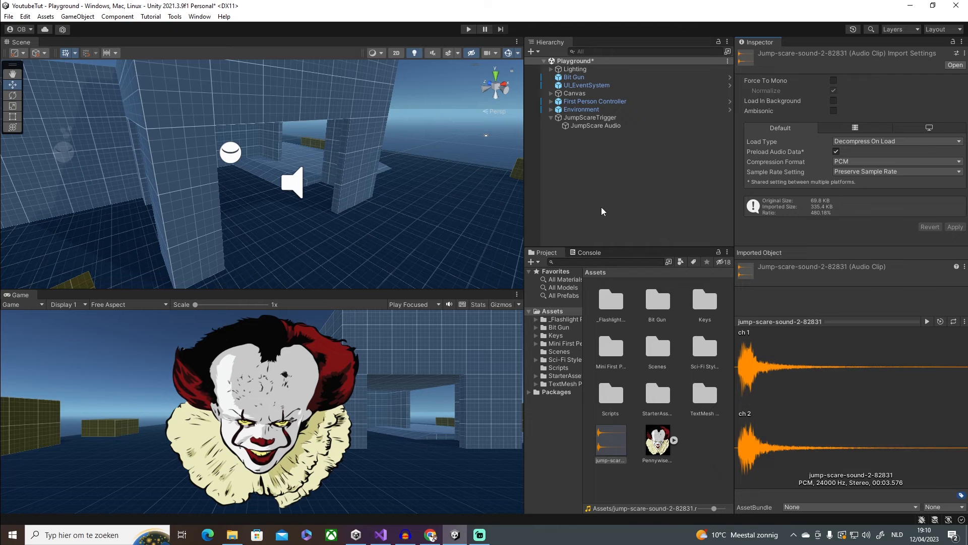
left_click(595, 125)
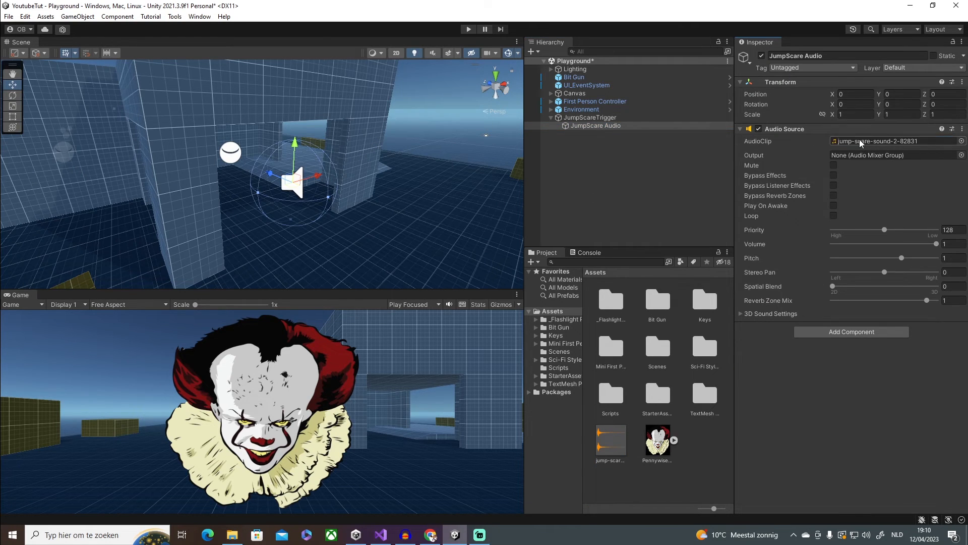
Assign JumpScare Audio as the Audio Source on JumpScareTrigger's Jump Scare component
left_click(590, 117)
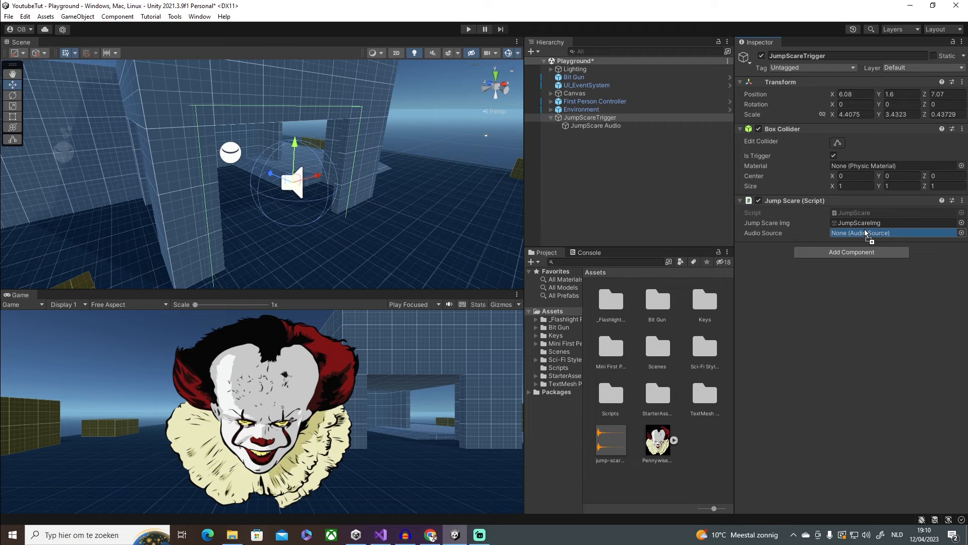
left_click(893, 233)
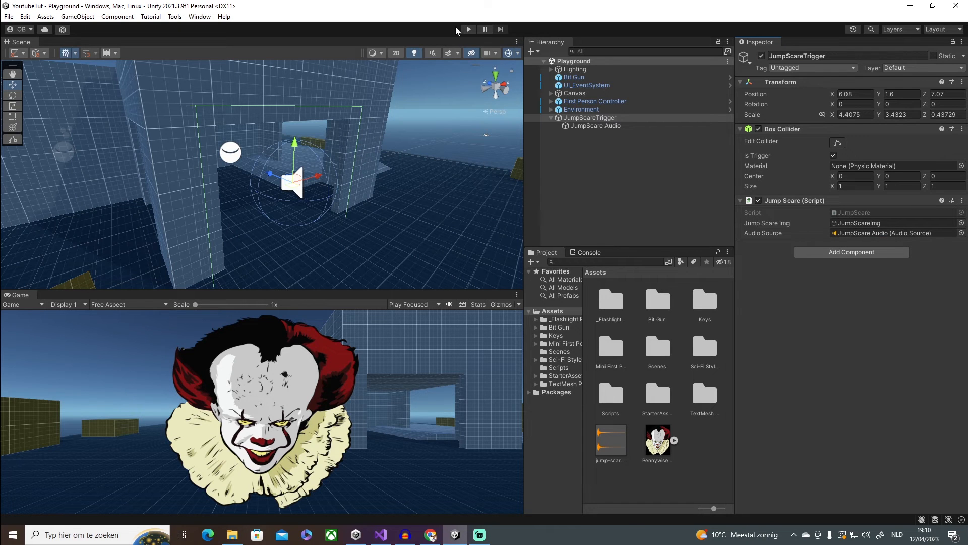
left_click(467, 29)
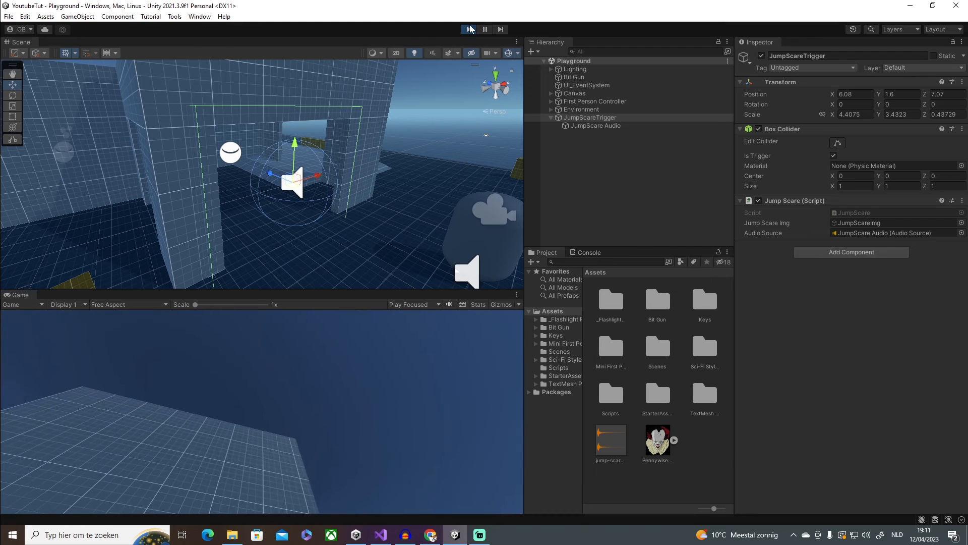
left_click(468, 30)
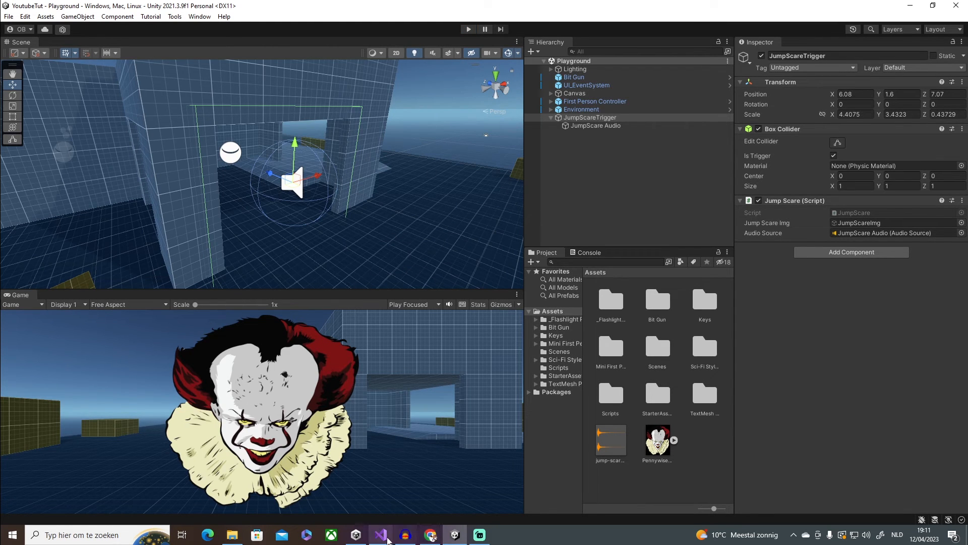
Add private bool isPlayed = false; to JumpScare.cs below the public fields
left_click(379, 535)
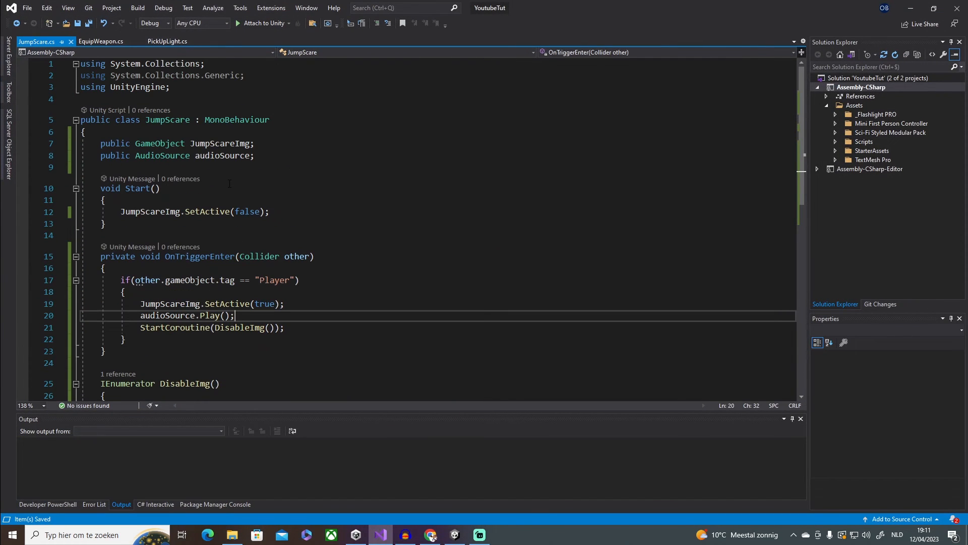
type("pr")
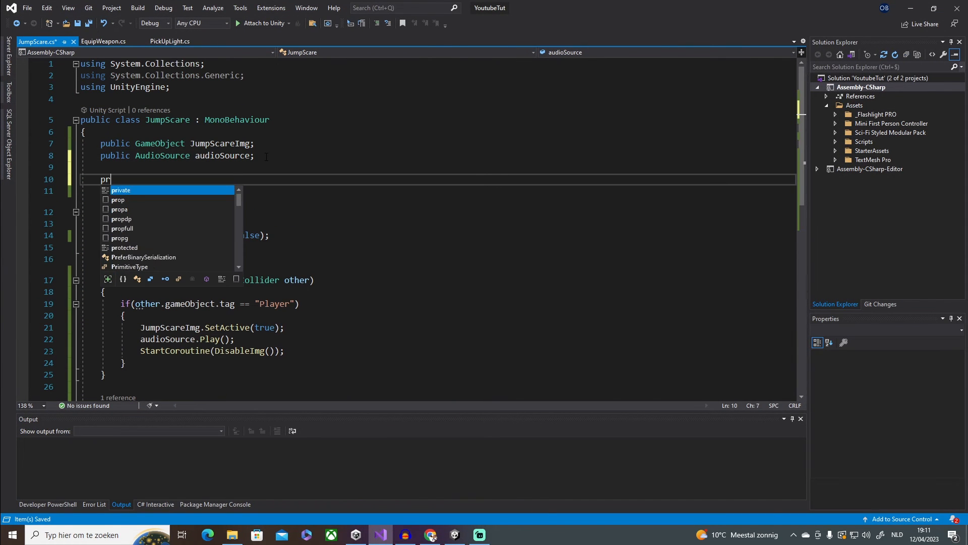
type("ivate bool is")
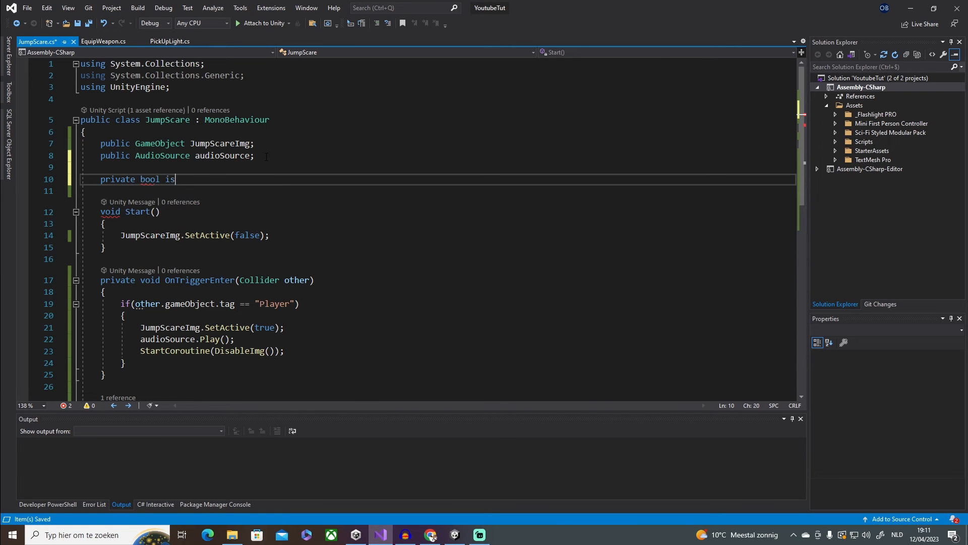
type("Played")
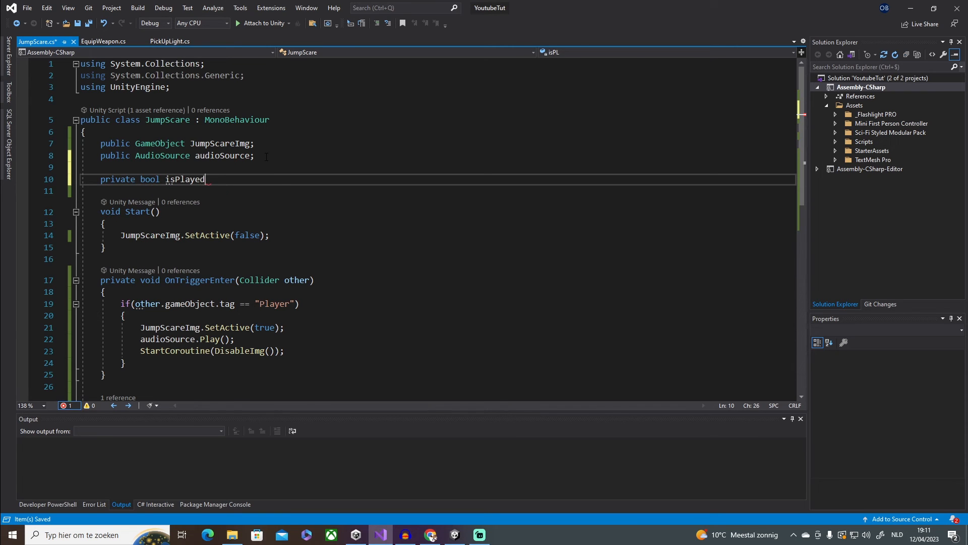
type("= false;")
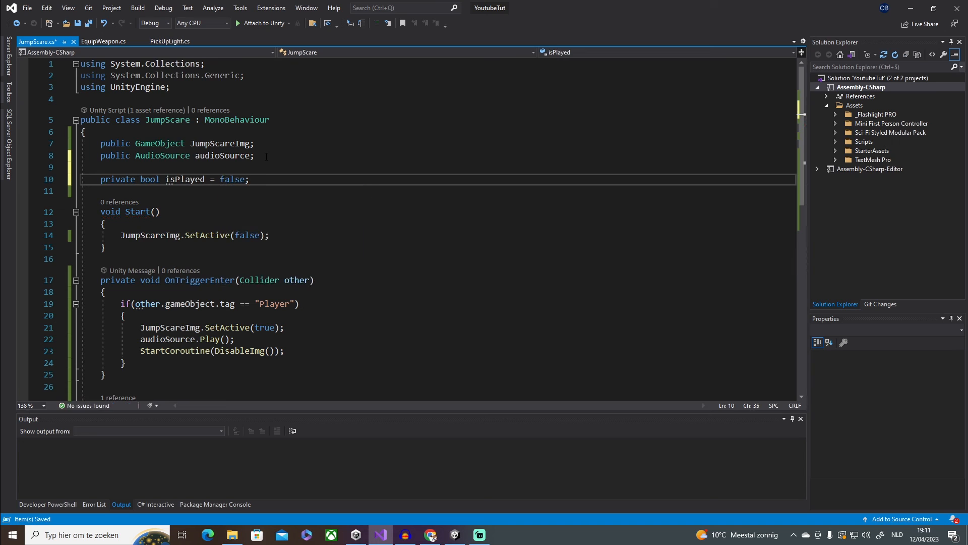
scroll("down", 3)
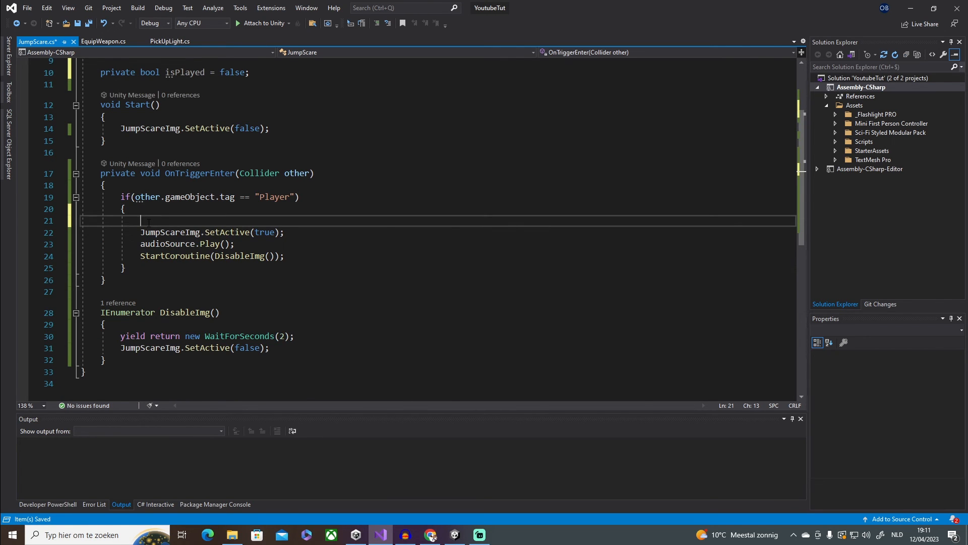
Wrap the trigger's SetActive, Play and coroutine calls in if (!isPlayed) and set isPlayed = true
type("if()")
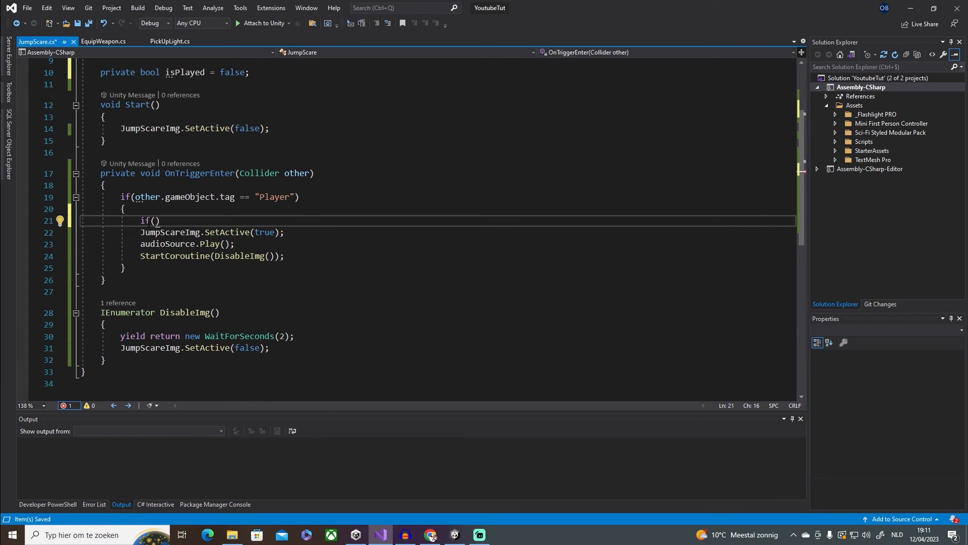
type("!isPlayed")
type("{")
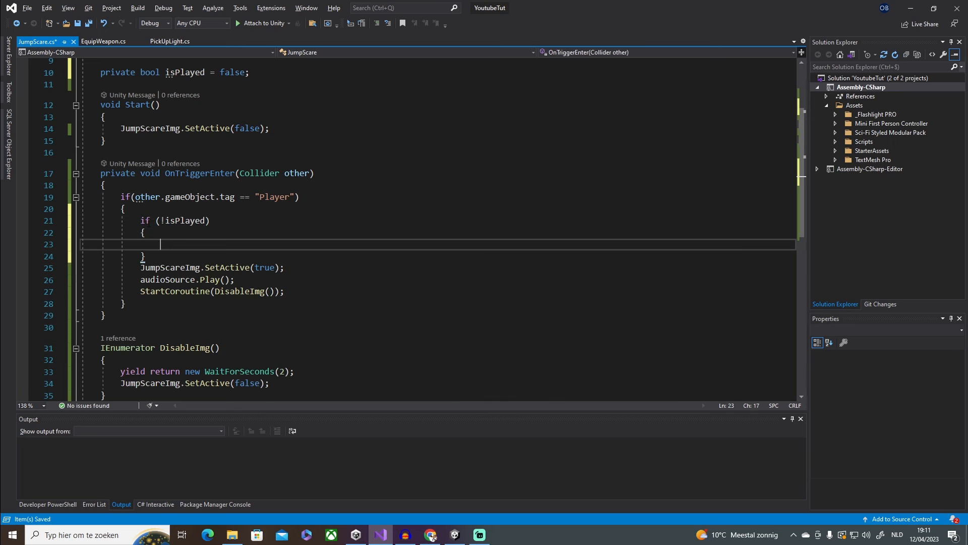
left_click(284, 290)
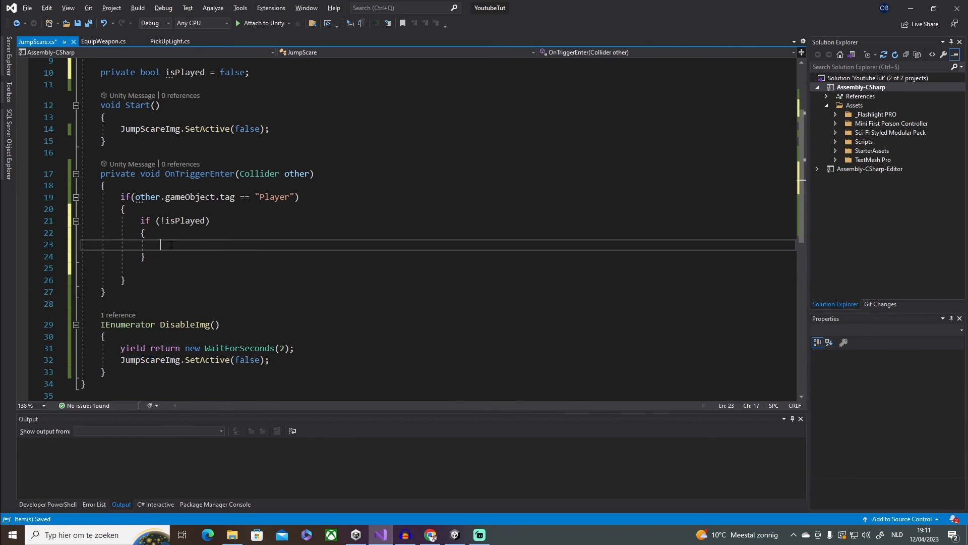
type("JumpScareImg.SetActive(true);")
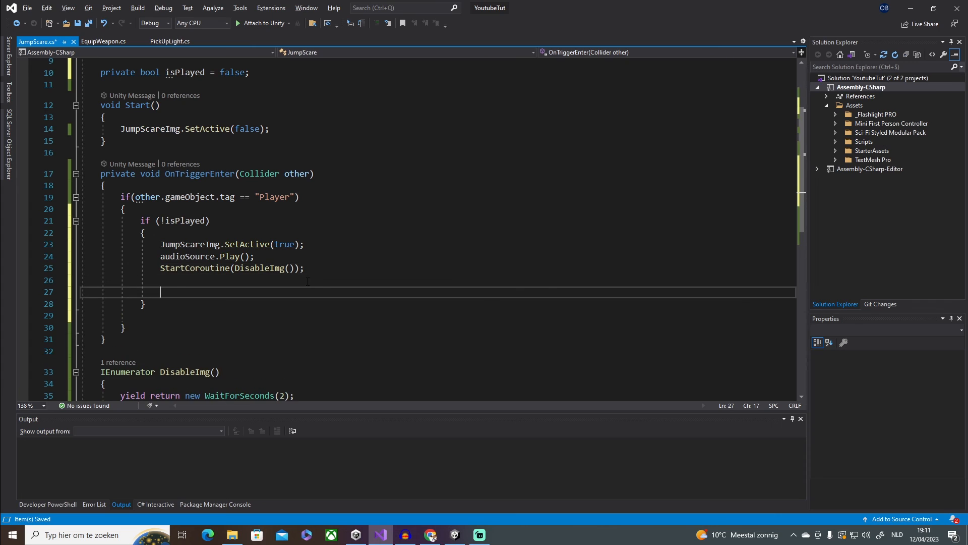
type("isPlayed = tr")
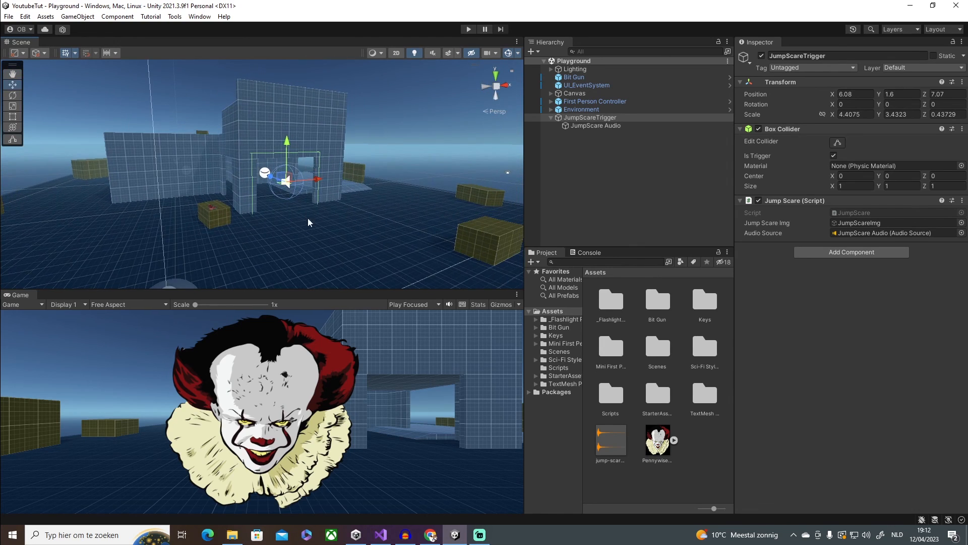
mouse_move(304, 218)
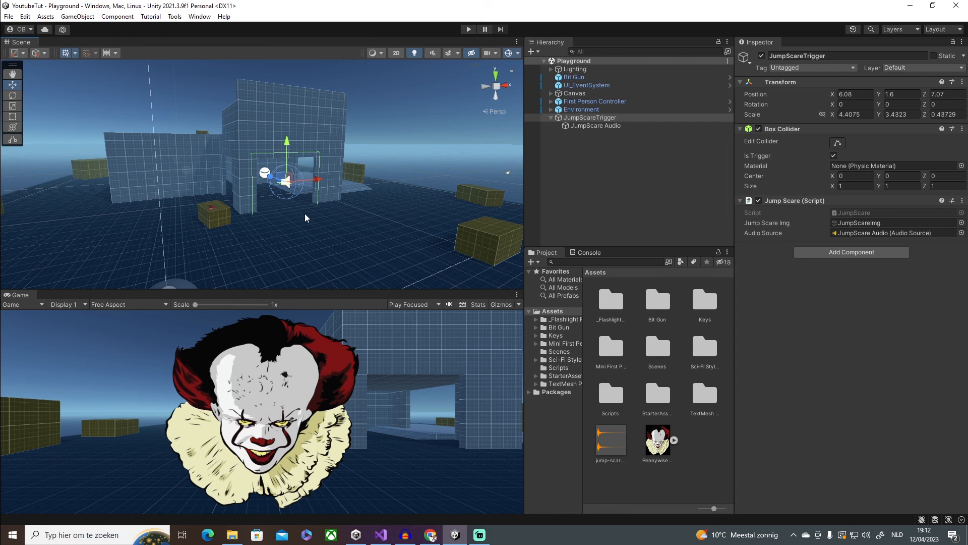